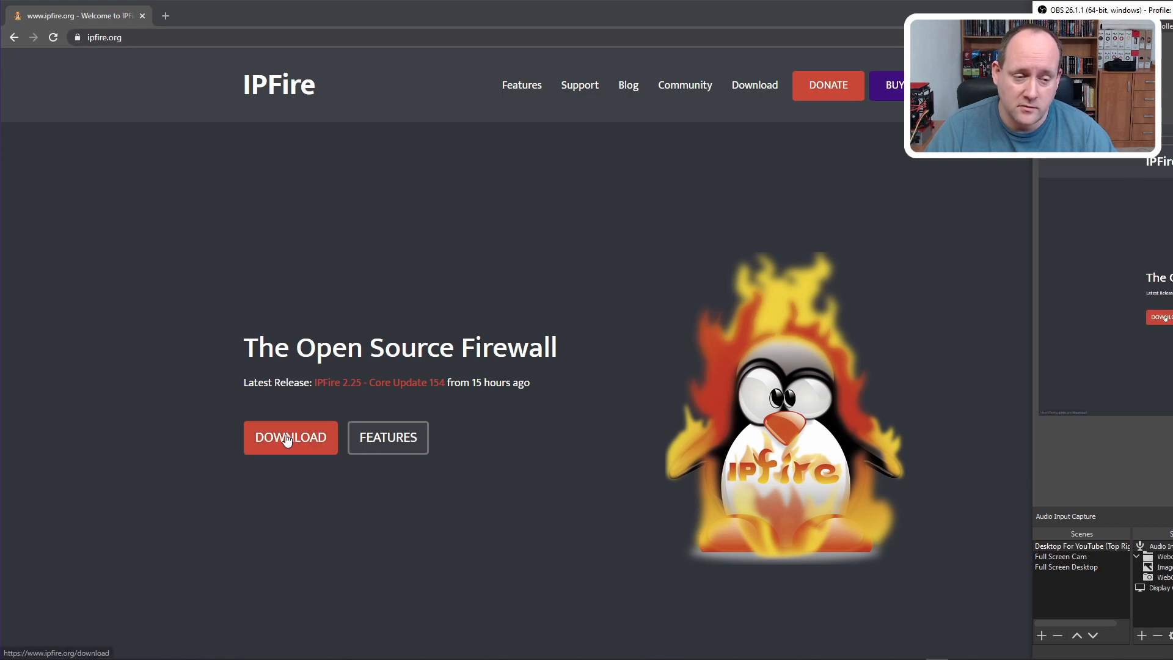
- Download the Core Update 154 arm flash image from the ipfire.org download page
click(291, 437)
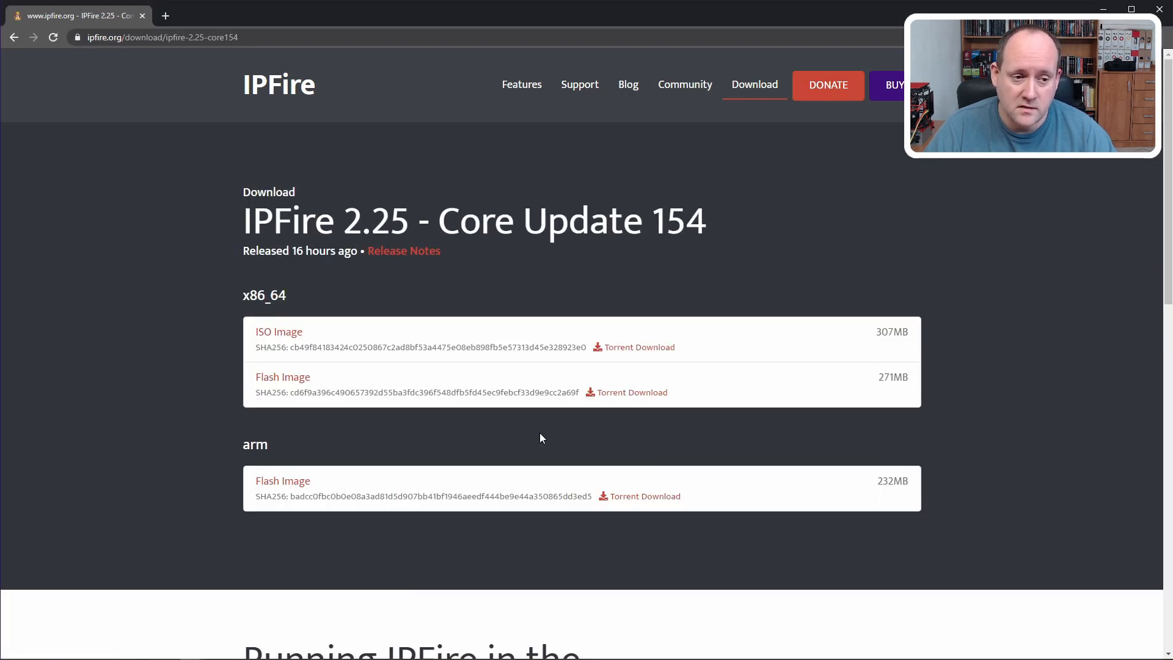
mouse_move(329, 539)
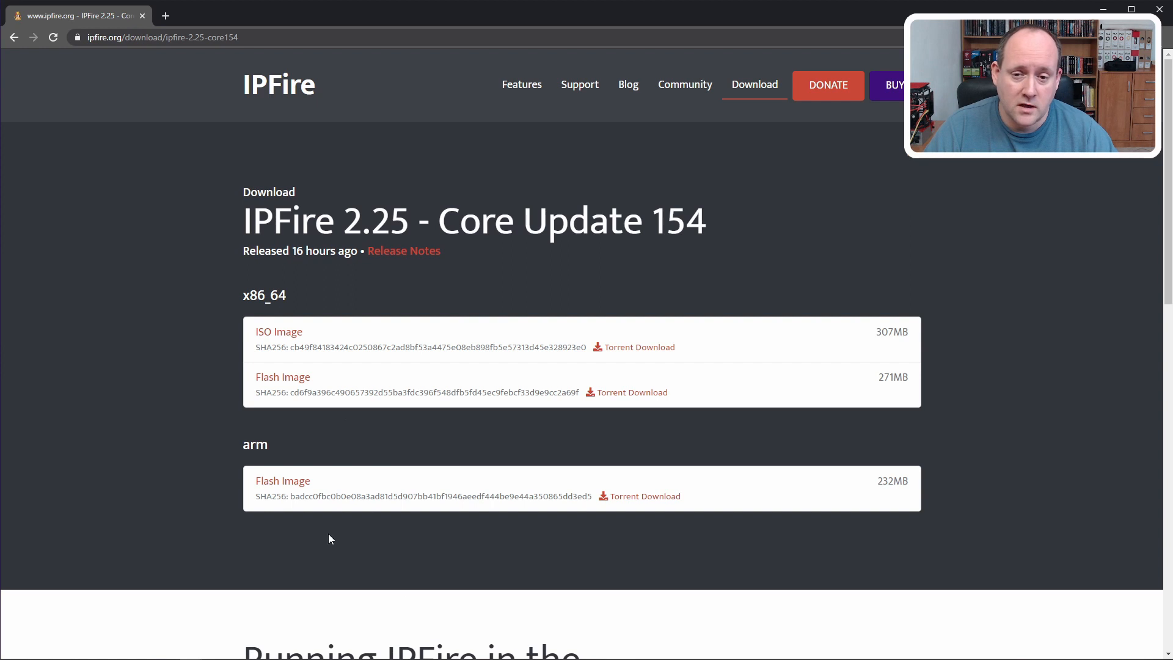
mouse_move(479, 496)
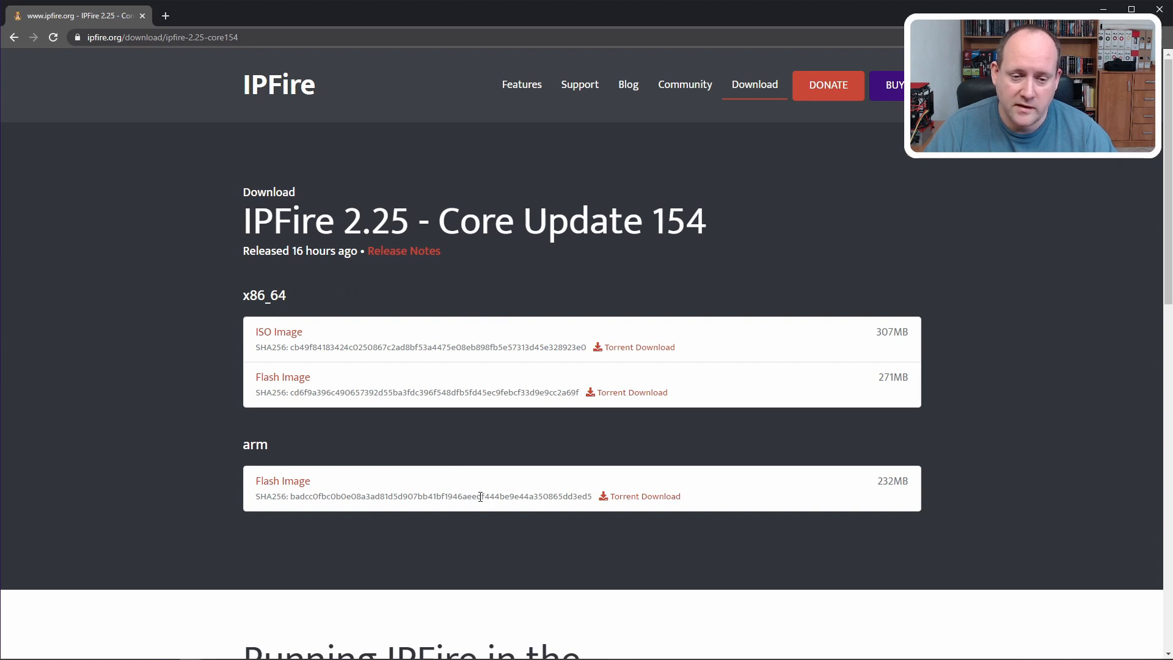
mouse_move(282, 480)
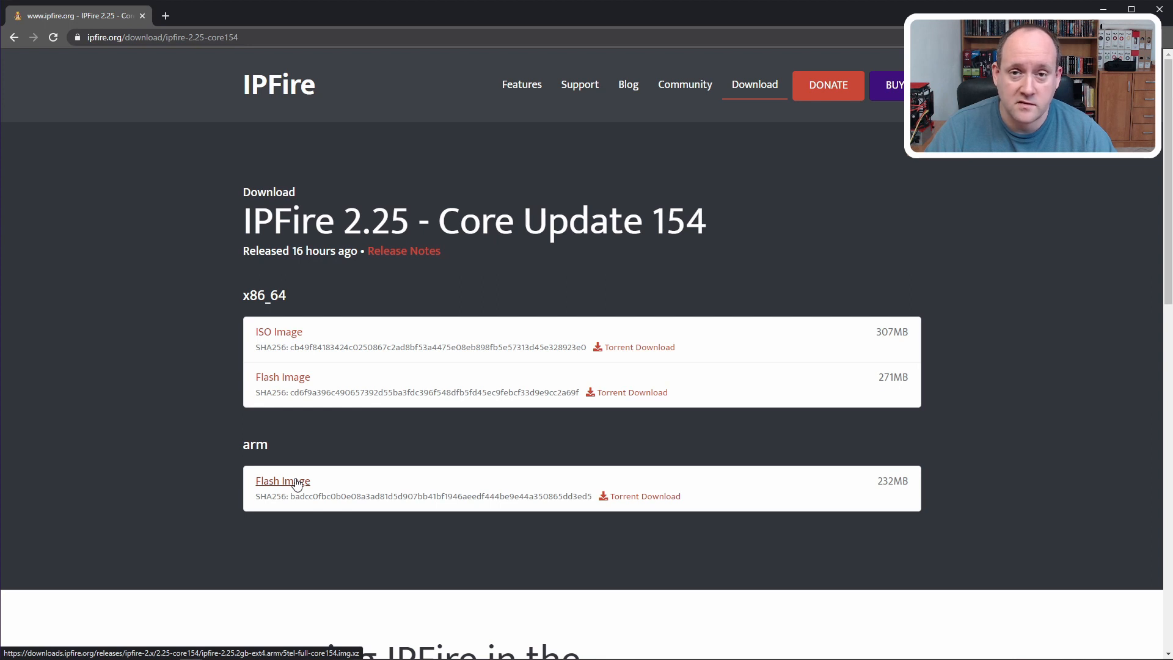
click(283, 480)
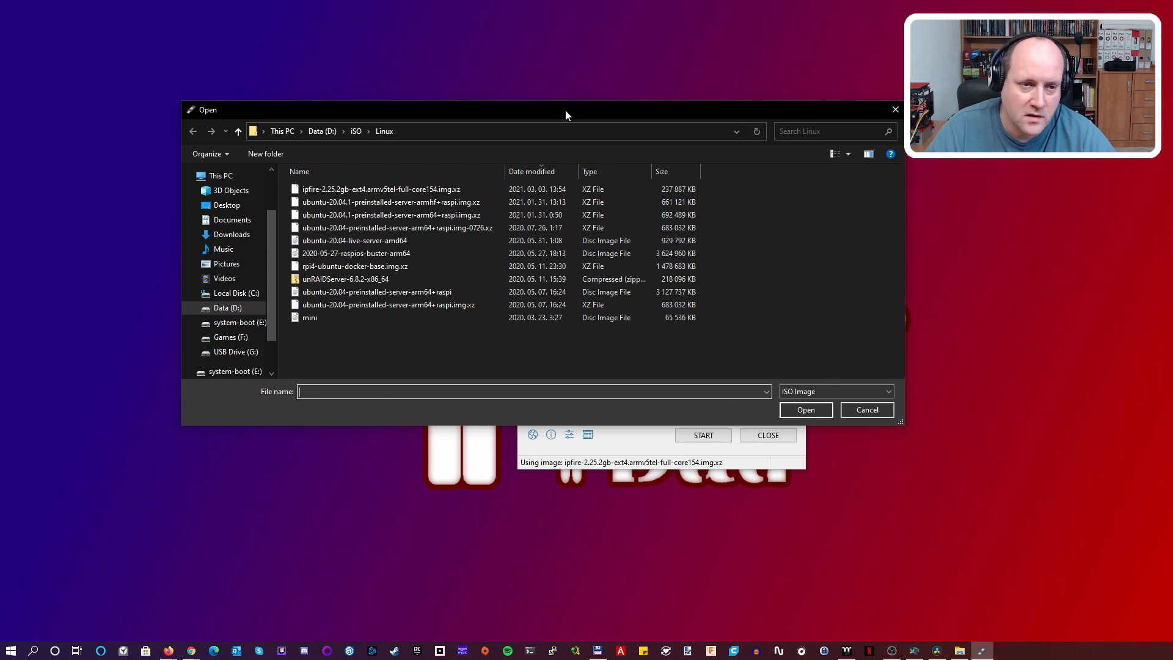
- Load the ipfire-2.25 img.xz image into Rufus and start writing it to the 16 GB USB drive
click(381, 188)
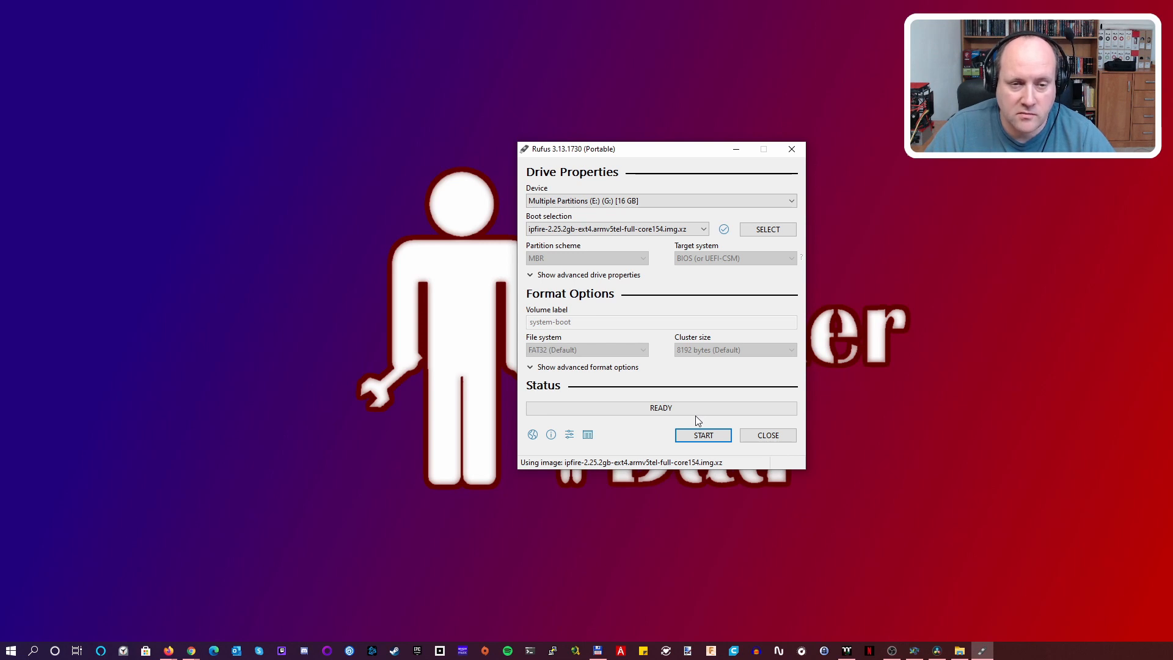
mouse_move(655, 325)
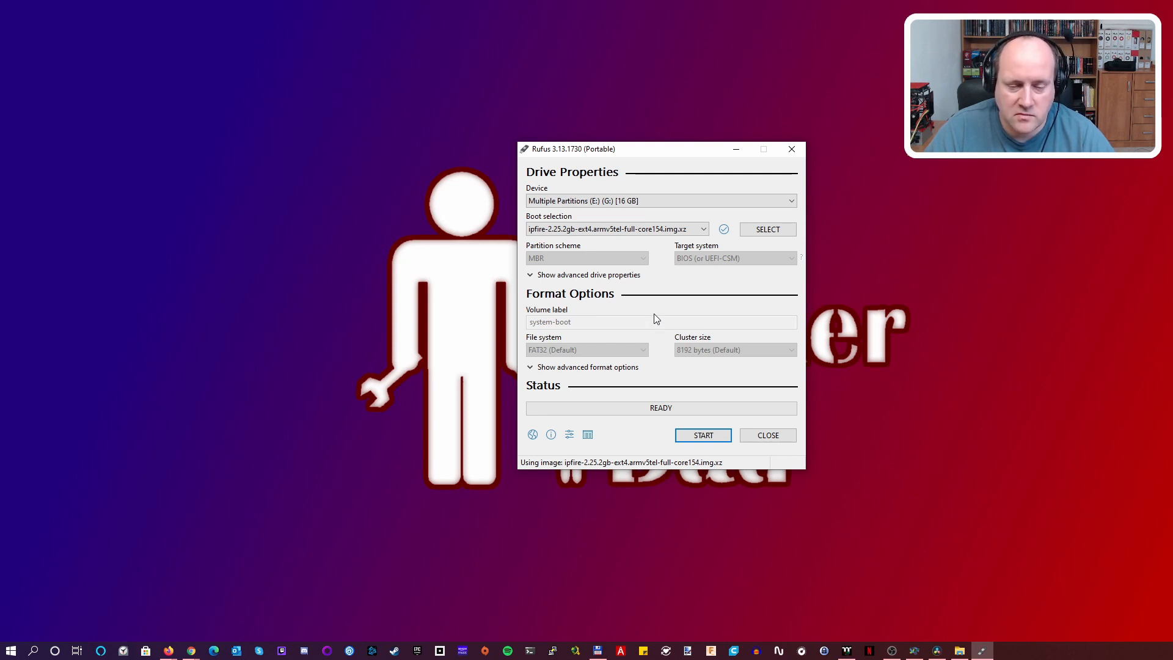
mouse_move(653, 294)
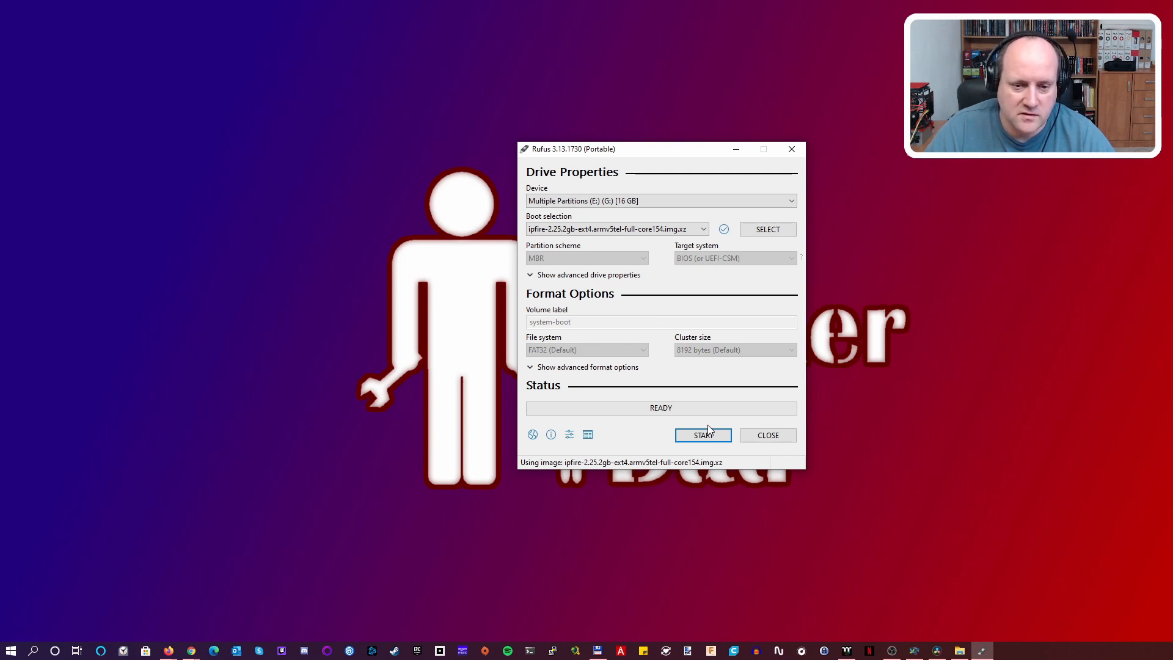
click(701, 435)
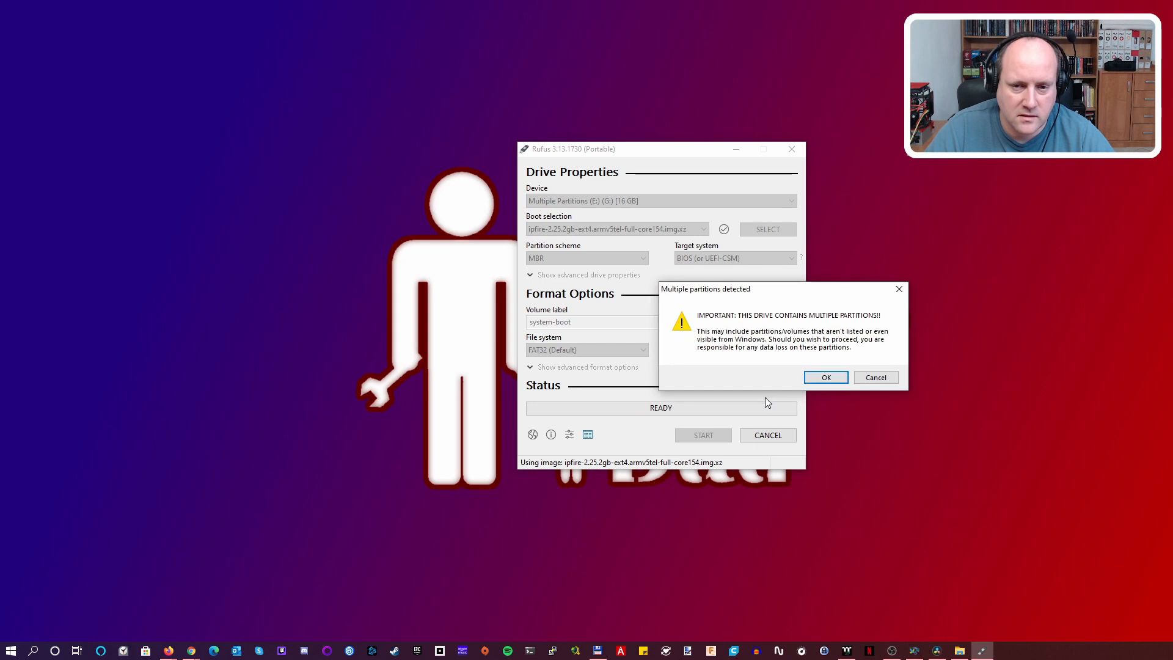
click(826, 377)
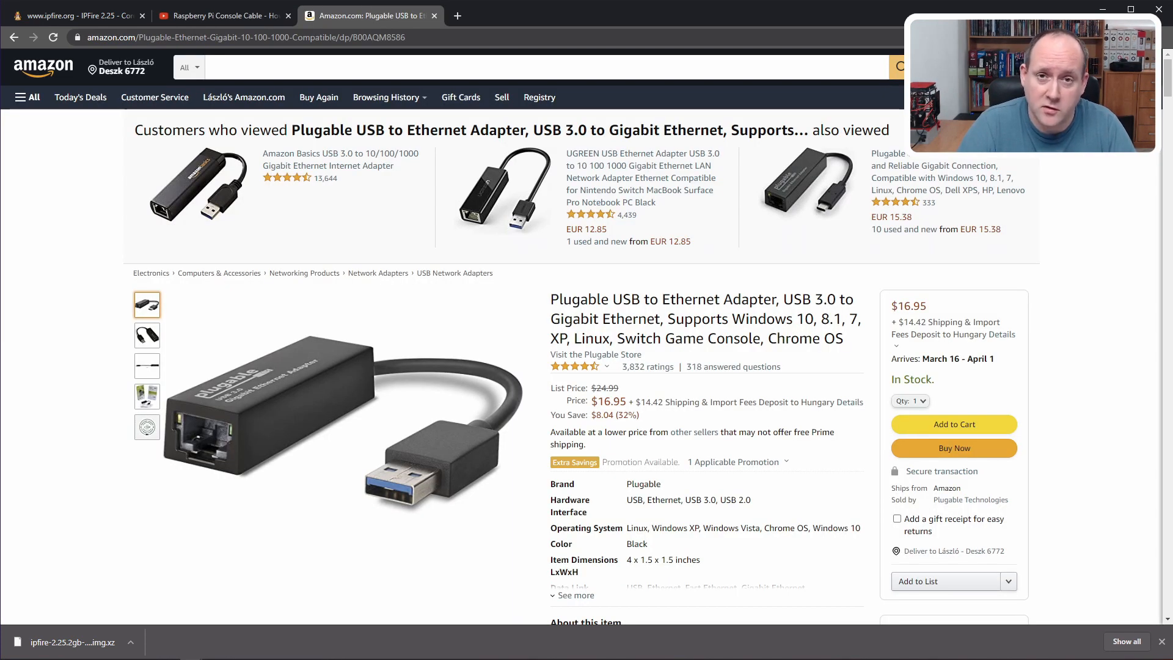
mouse_move(946, 178)
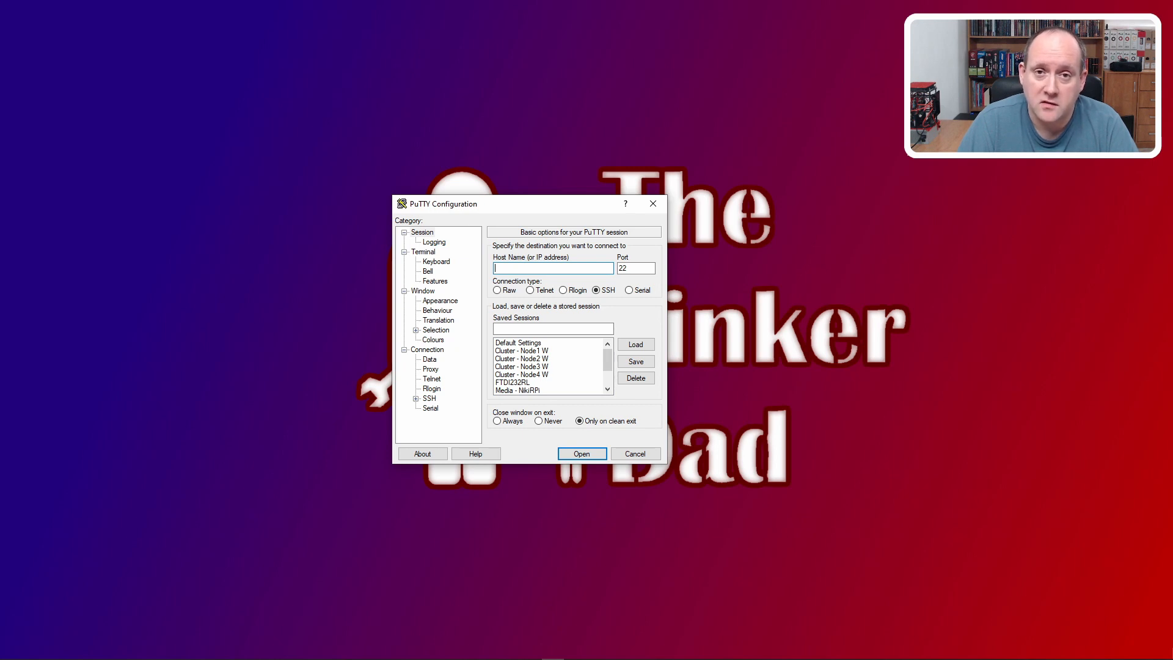
mouse_move(572, 387)
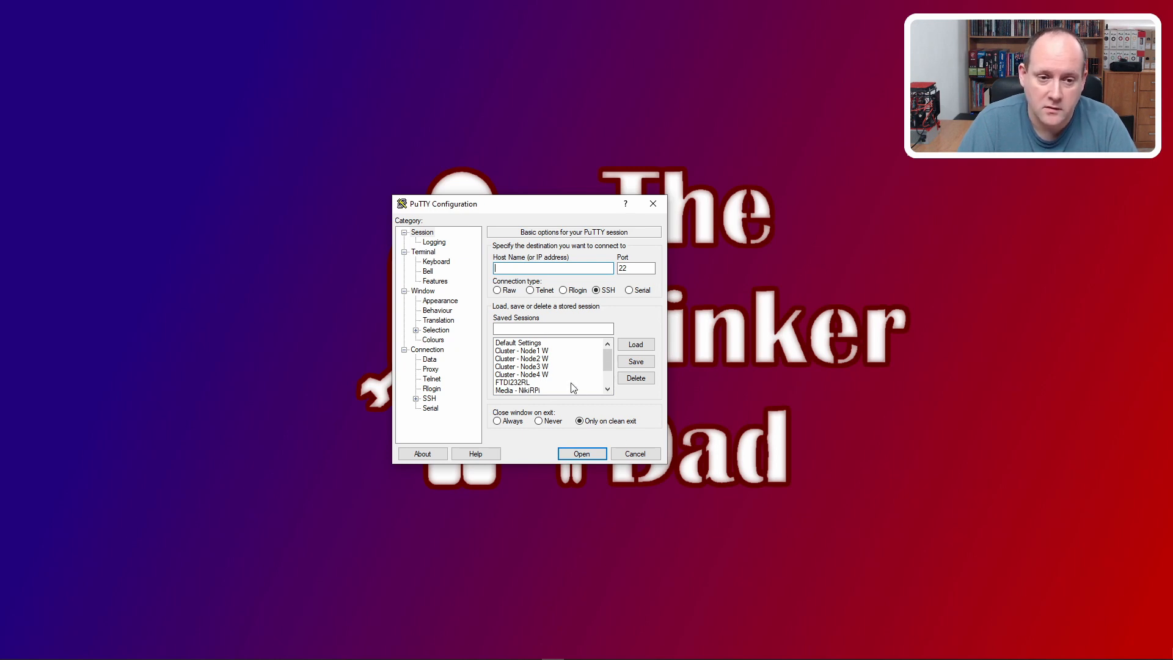
- Load the saved FTDI232RL serial session (COM5 at 115200)
click(512, 382)
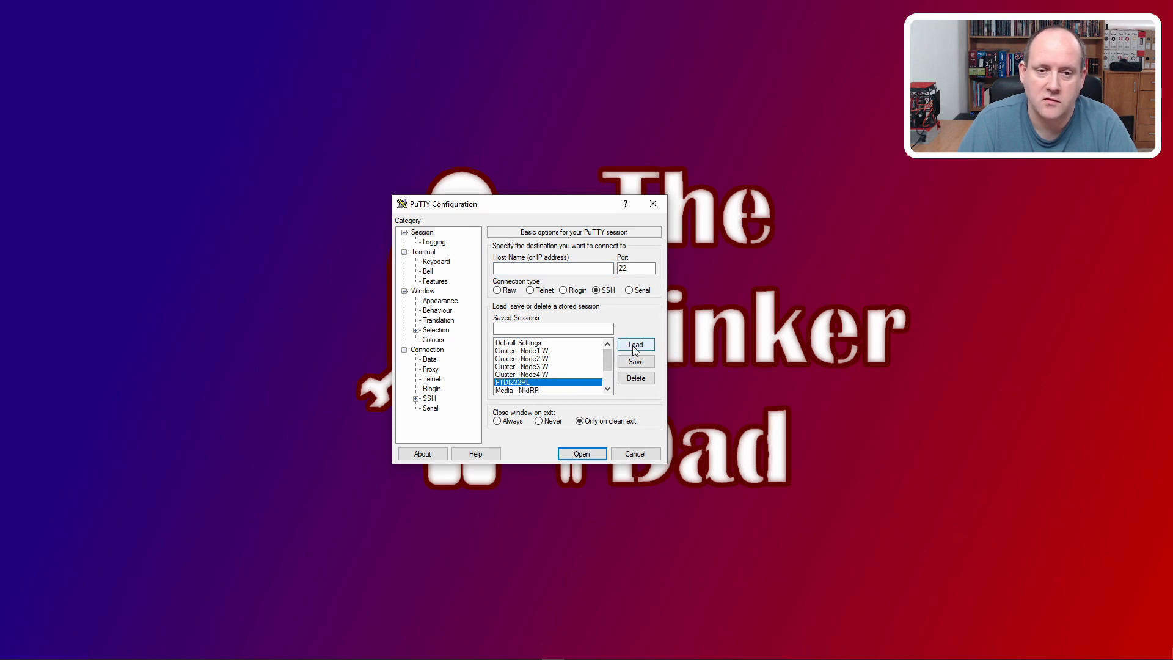
click(635, 345)
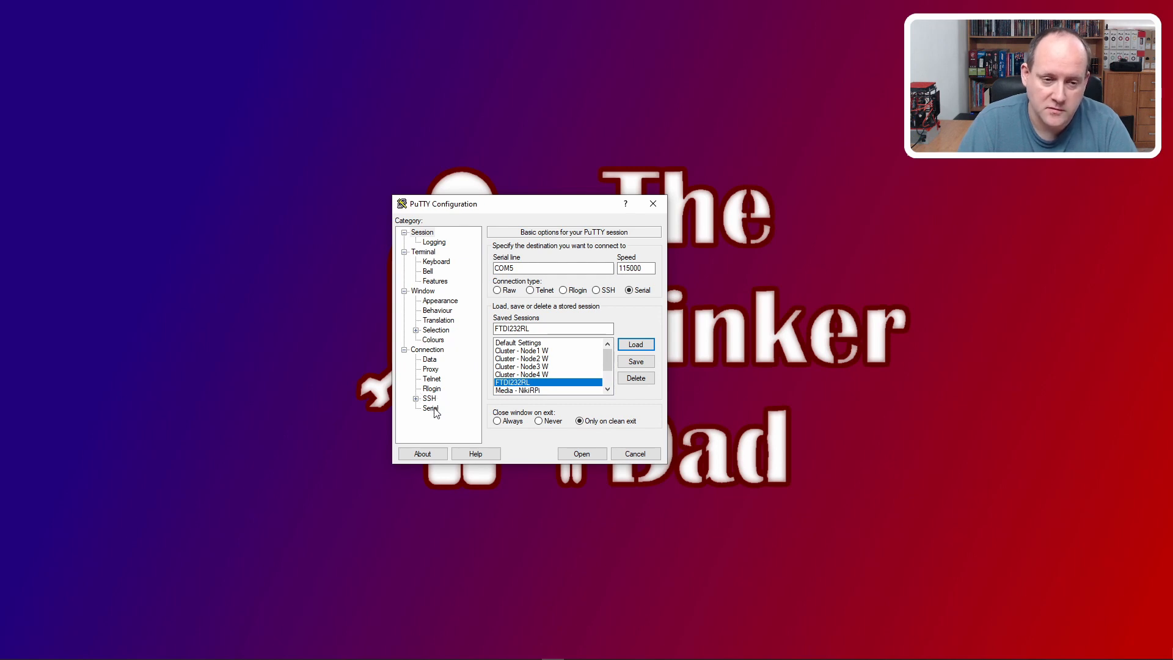
mouse_move(557, 356)
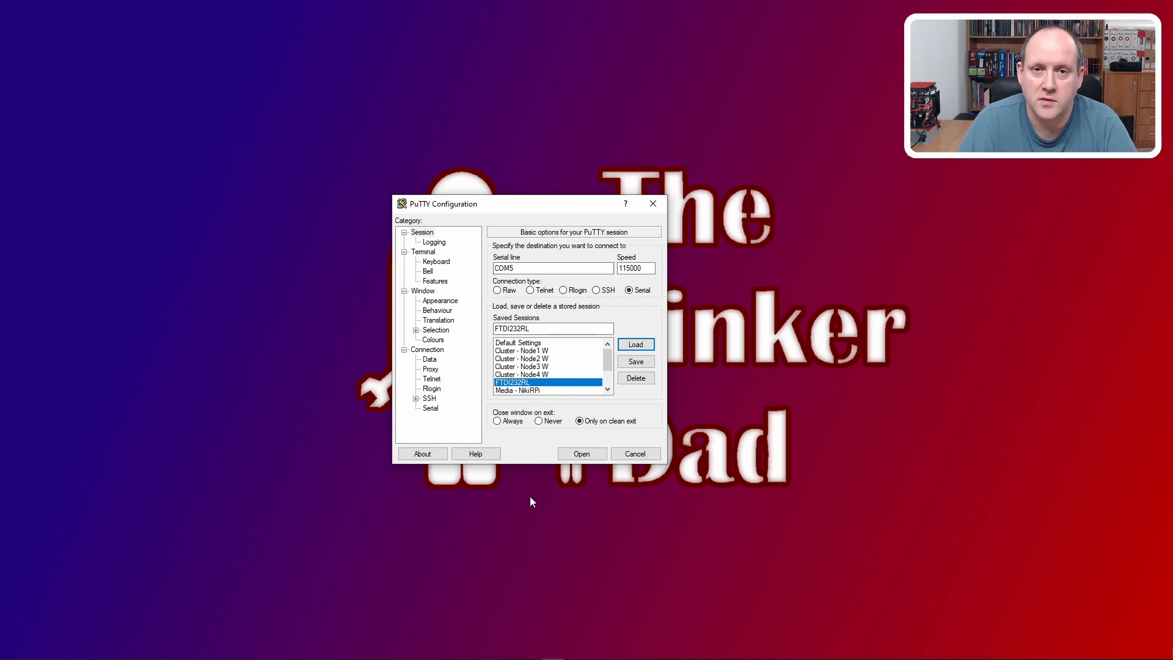
mouse_move(438, 373)
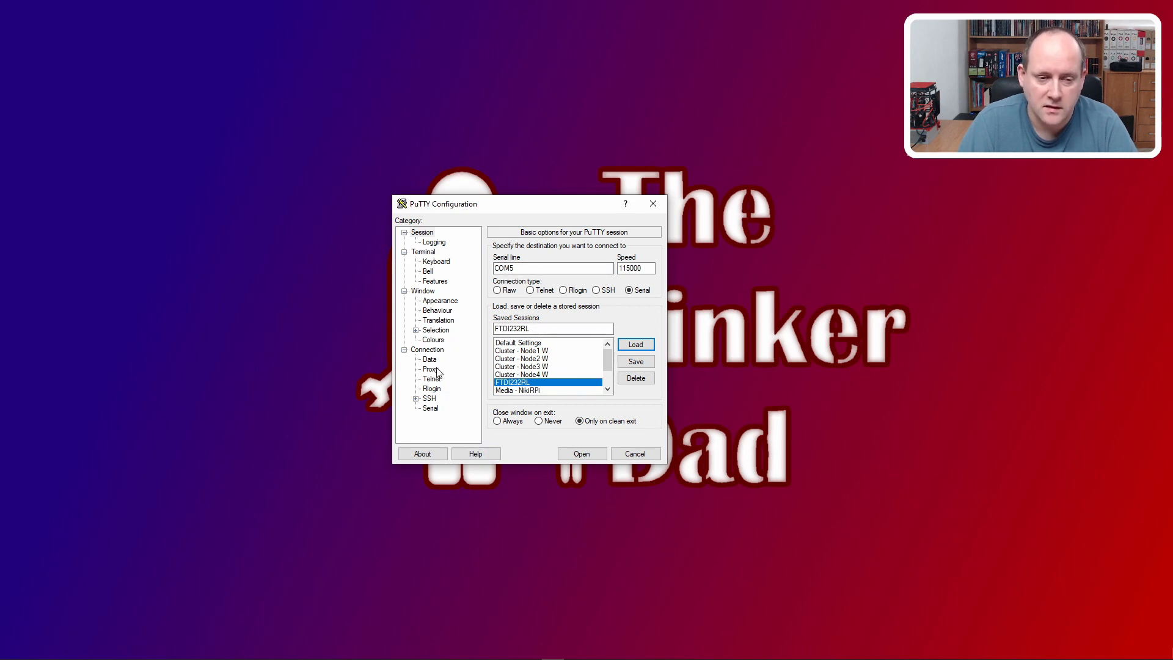
- Set the serial line's flow control to None
click(429, 408)
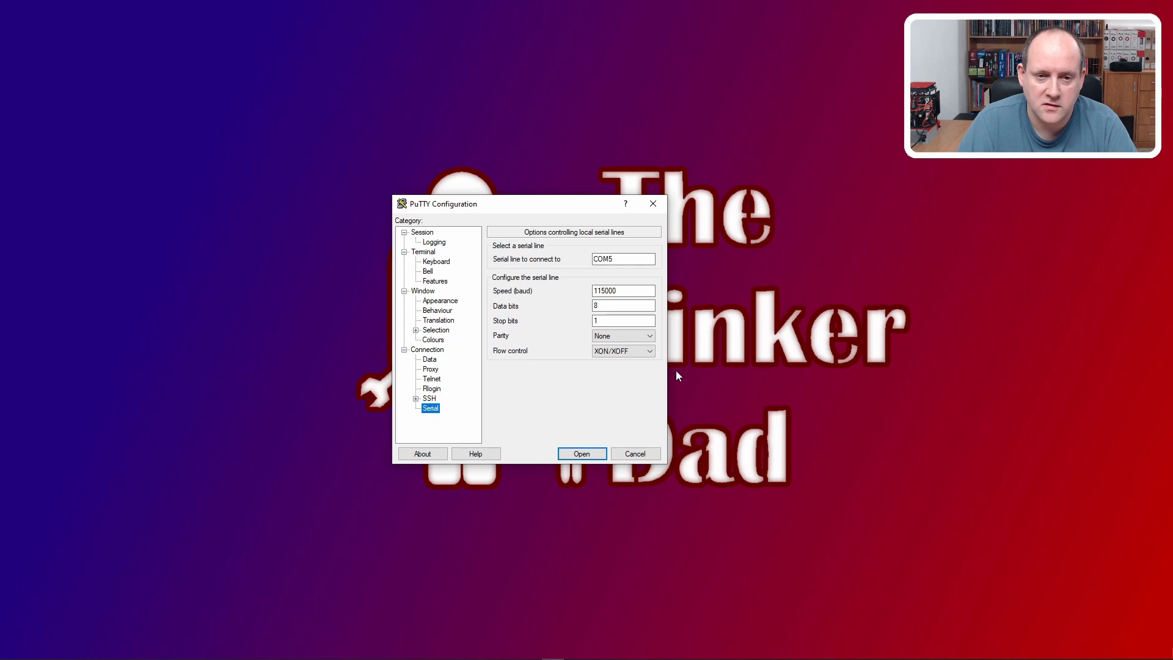
click(623, 351)
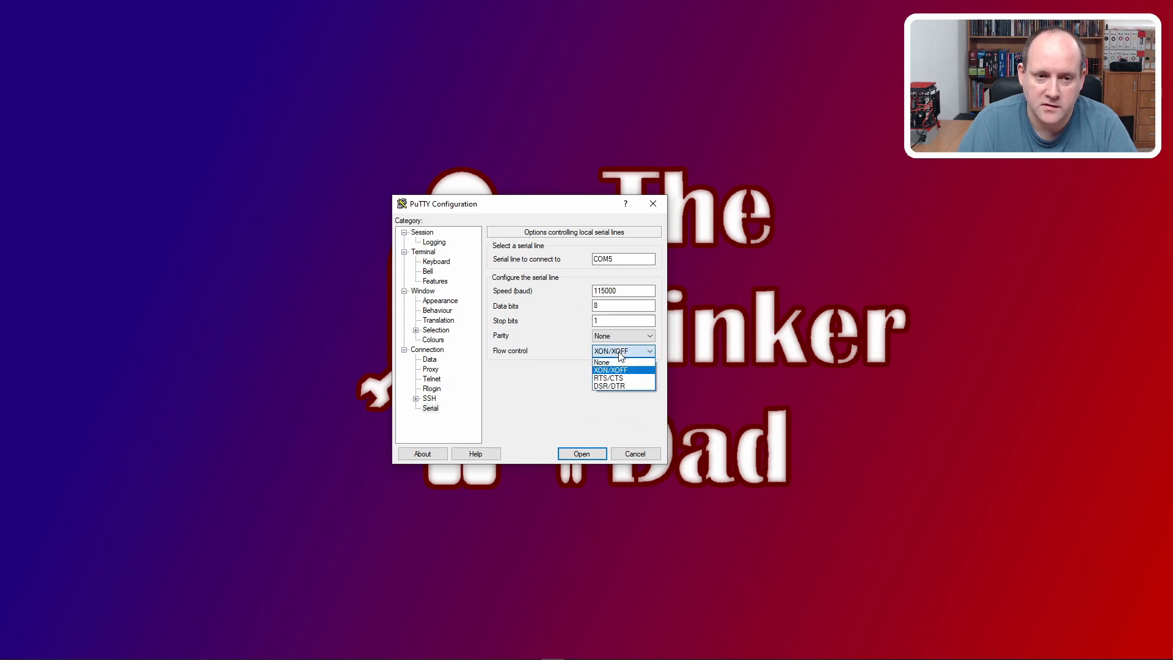
click(601, 362)
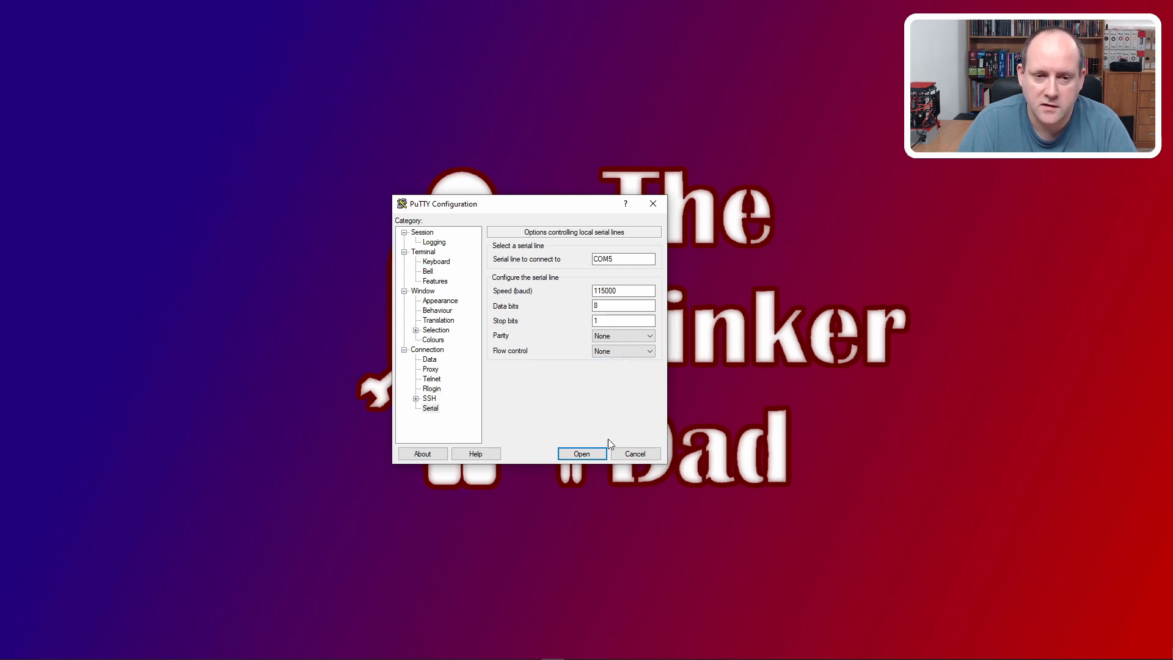
mouse_move(598, 423)
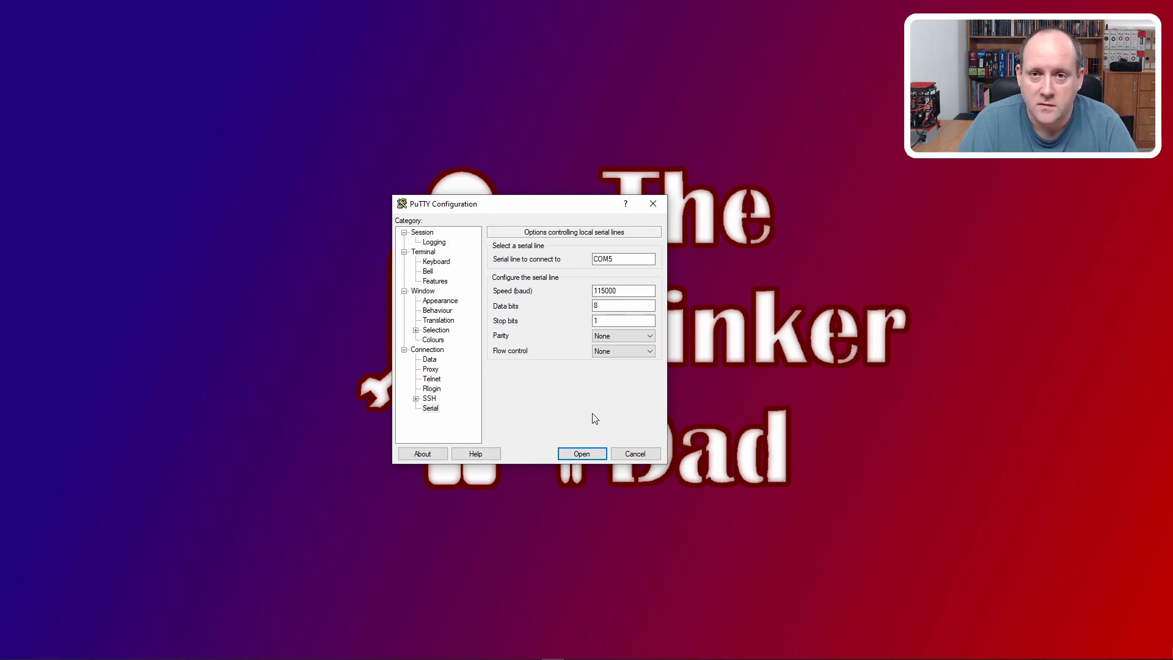
mouse_move(595, 400)
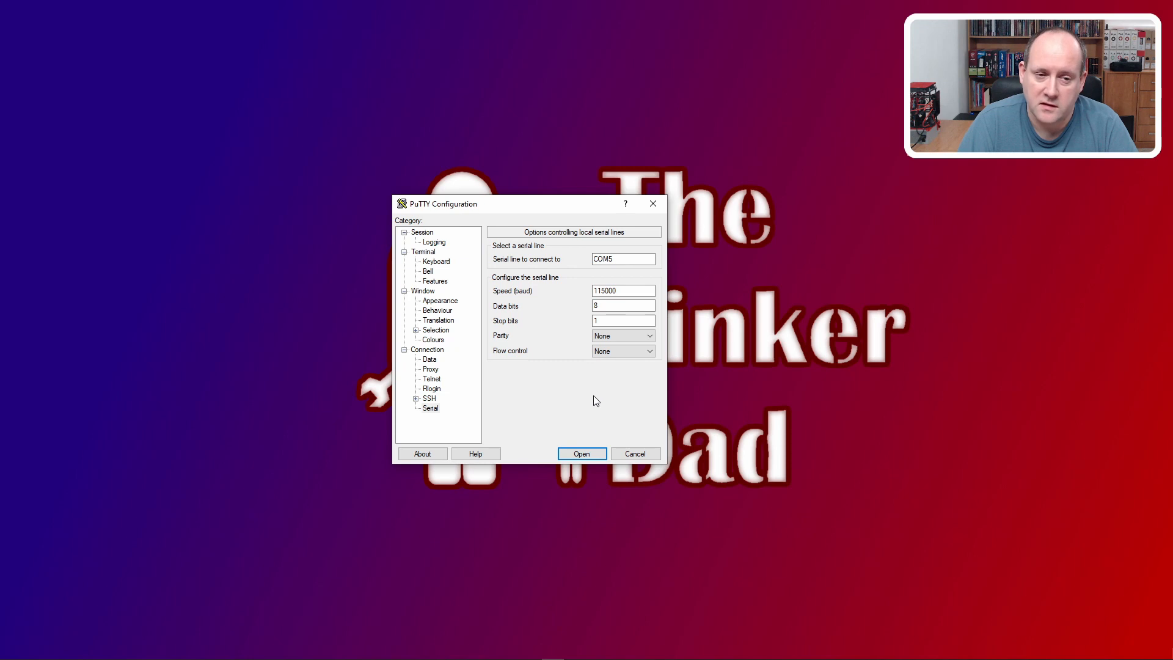
mouse_move(605, 401)
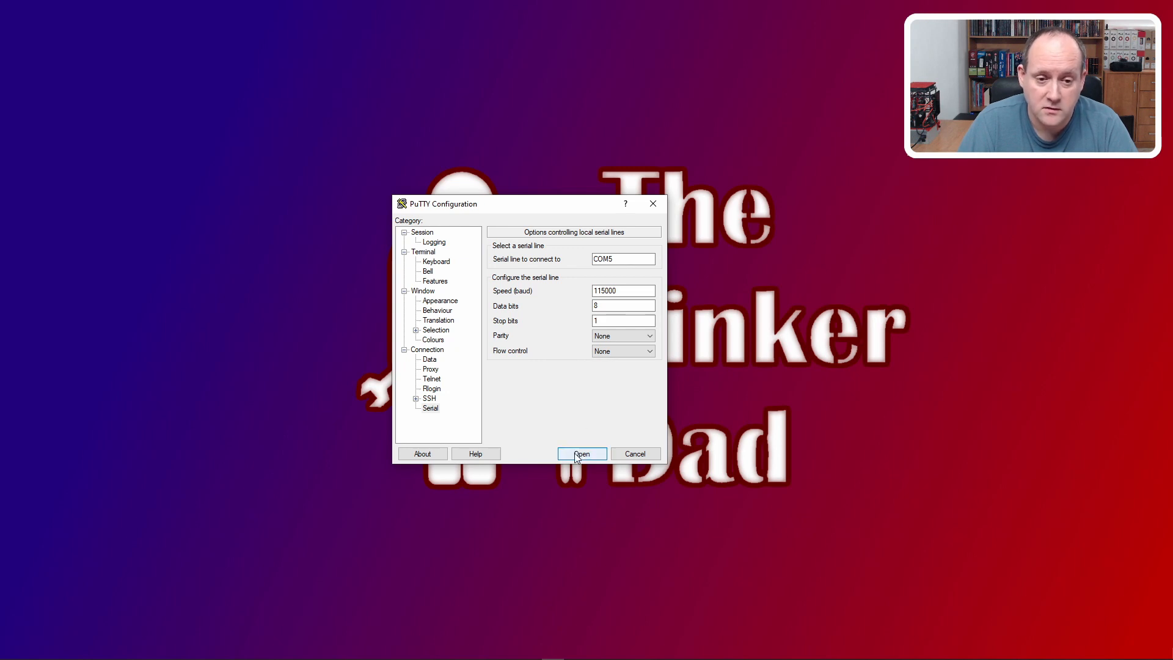
- Start the COM5 serial session and bring its console window forward
click(582, 453)
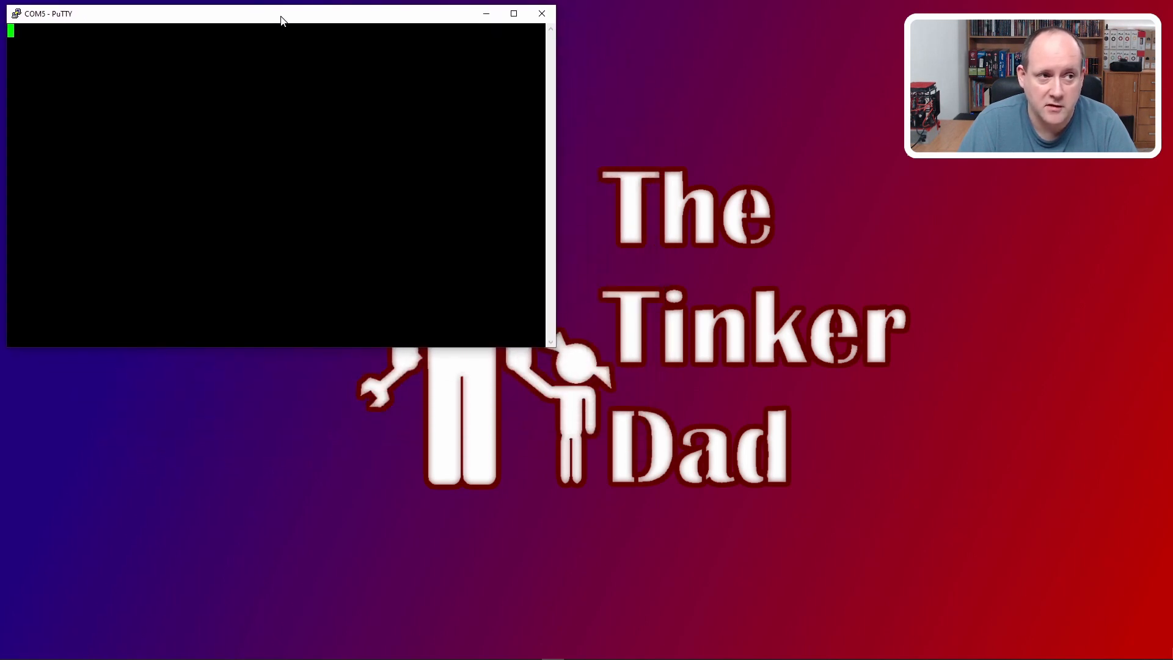
click(513, 13)
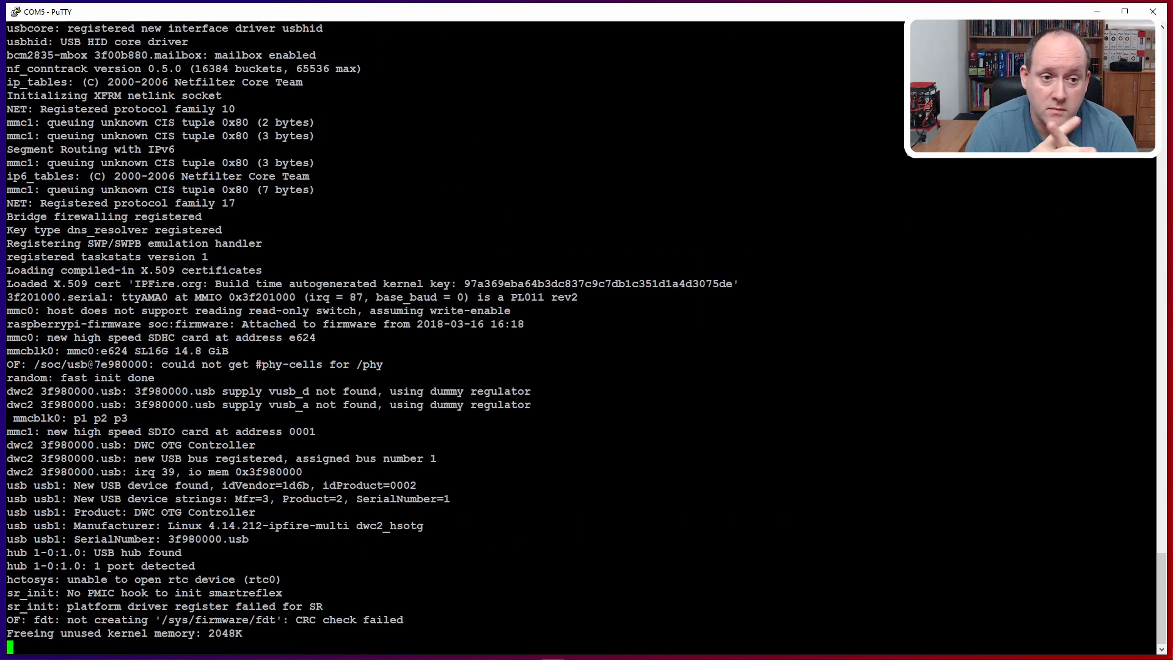
- Follow the IPFire kernel boot log scrolling in the serial console
scroll(down, 3)
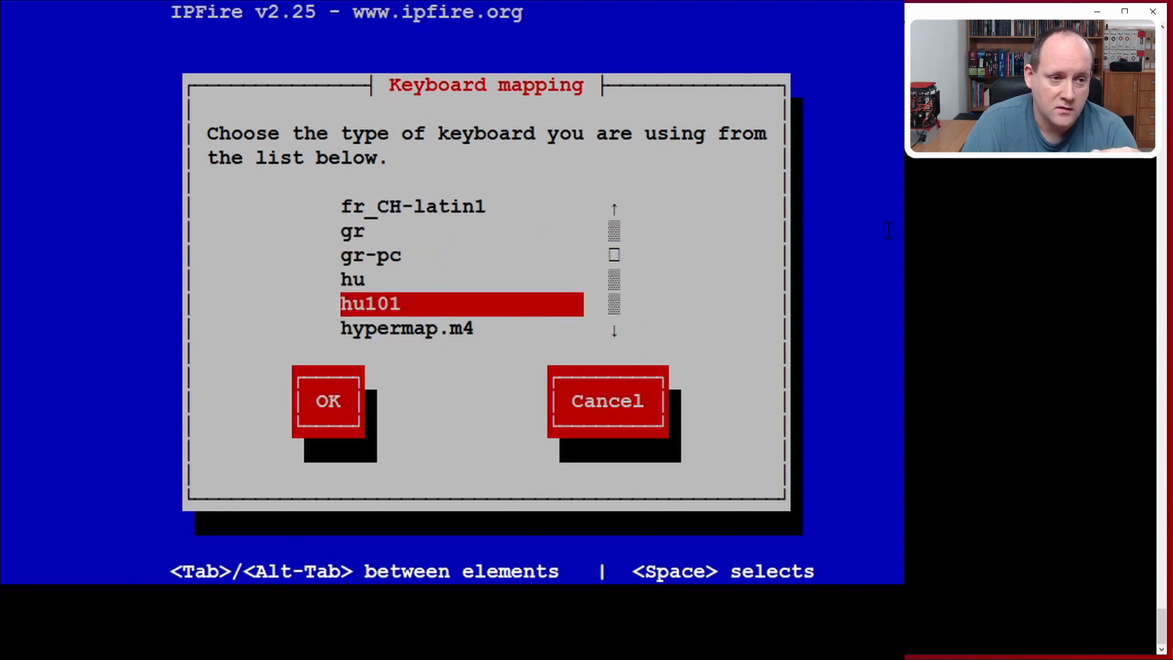
- Pick the hu101 layout in IPFire's keyboard mapping list
click(328, 401)
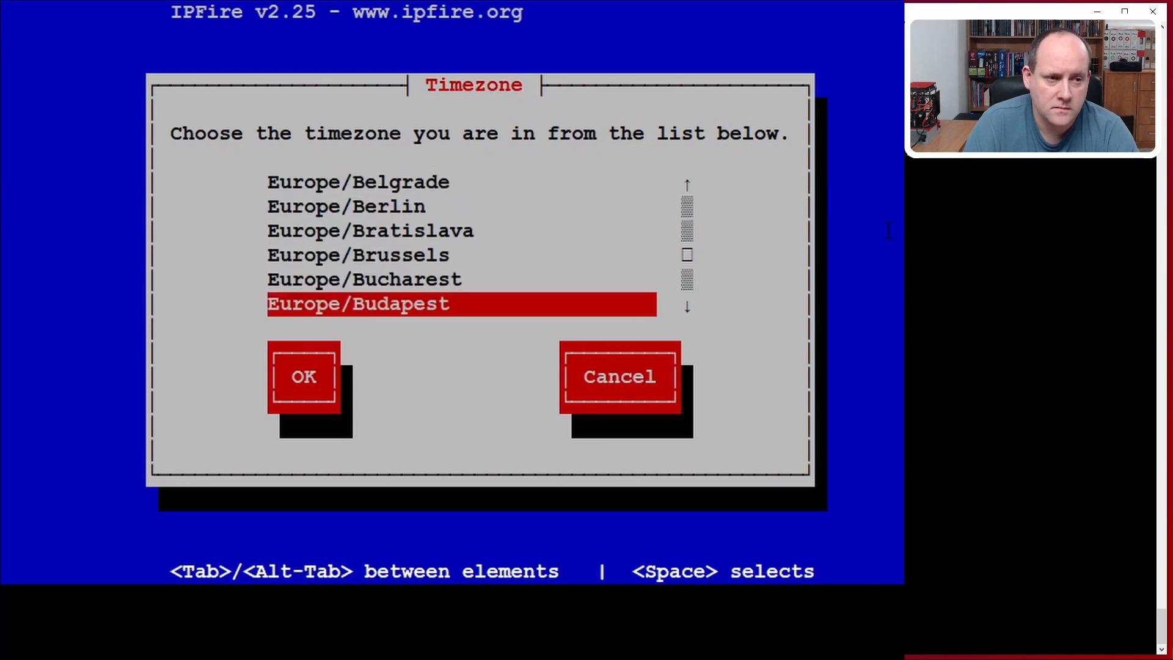
- Confirm Europe/Budapest as the timezone and keep 'ipfire' as the hostname
click(303, 376)
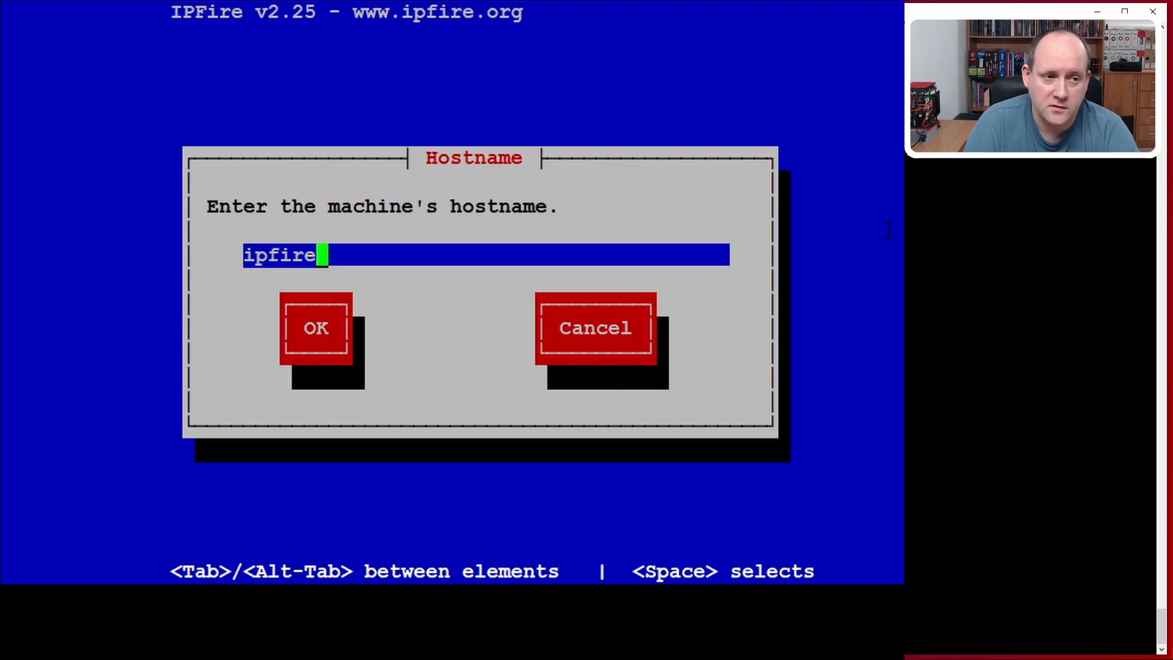
click(316, 328)
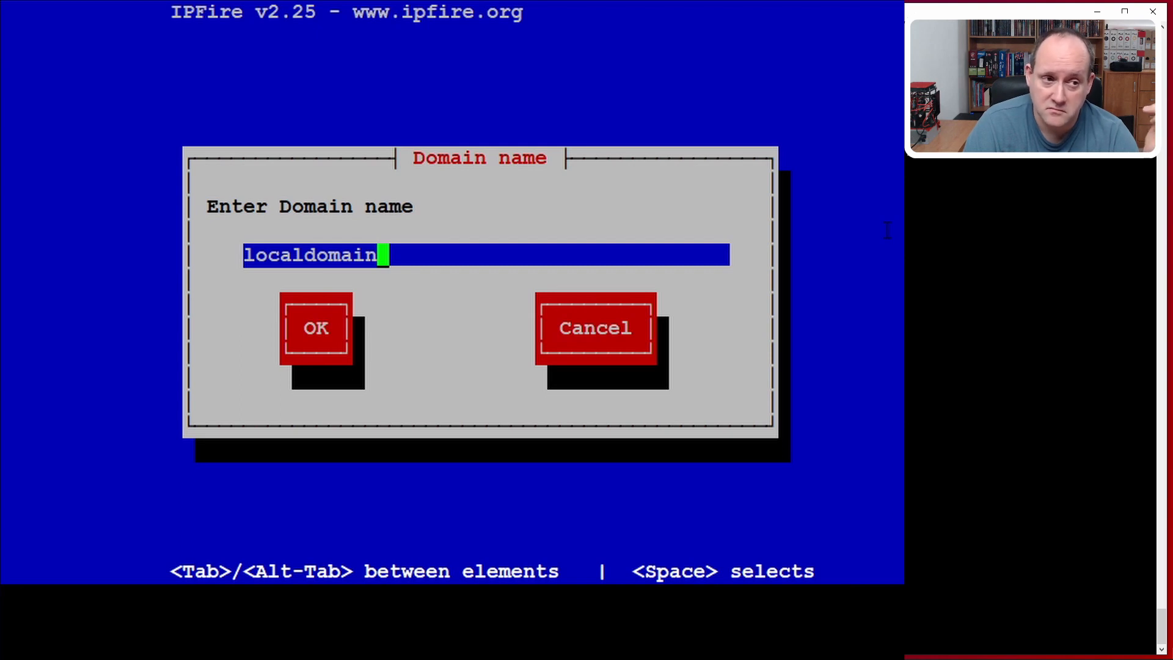
- Replace the domain name 'localdomain' with 'lan' and confirm it
key(BackSpace)
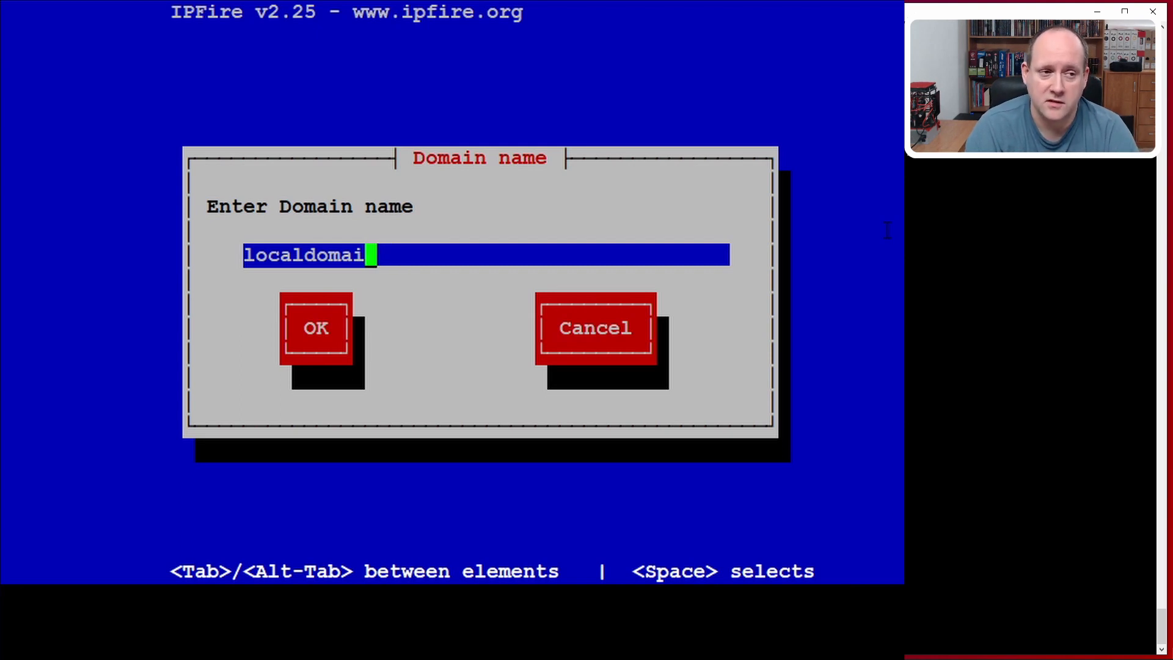
key(BackSpace)
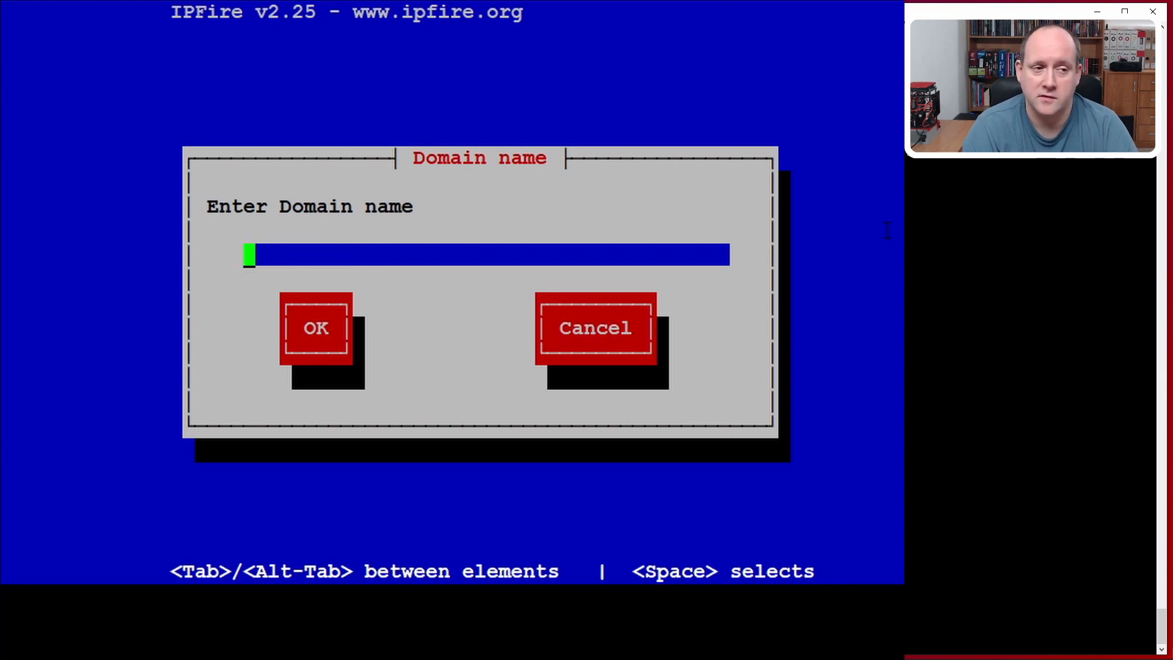
text(lan)
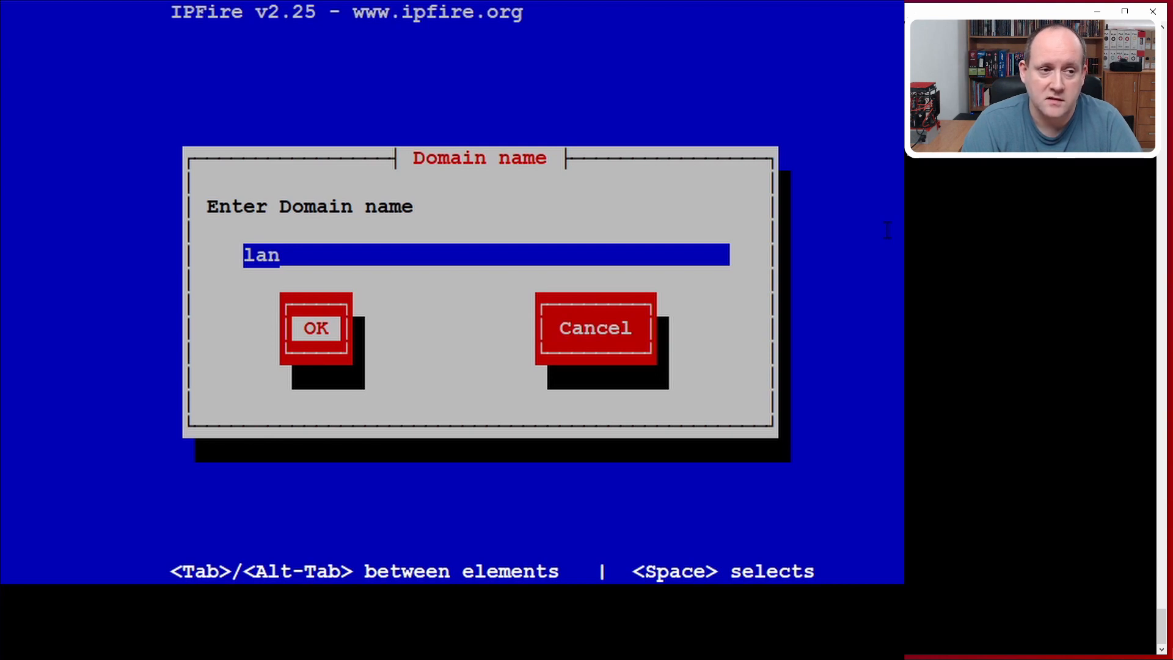
click(315, 327)
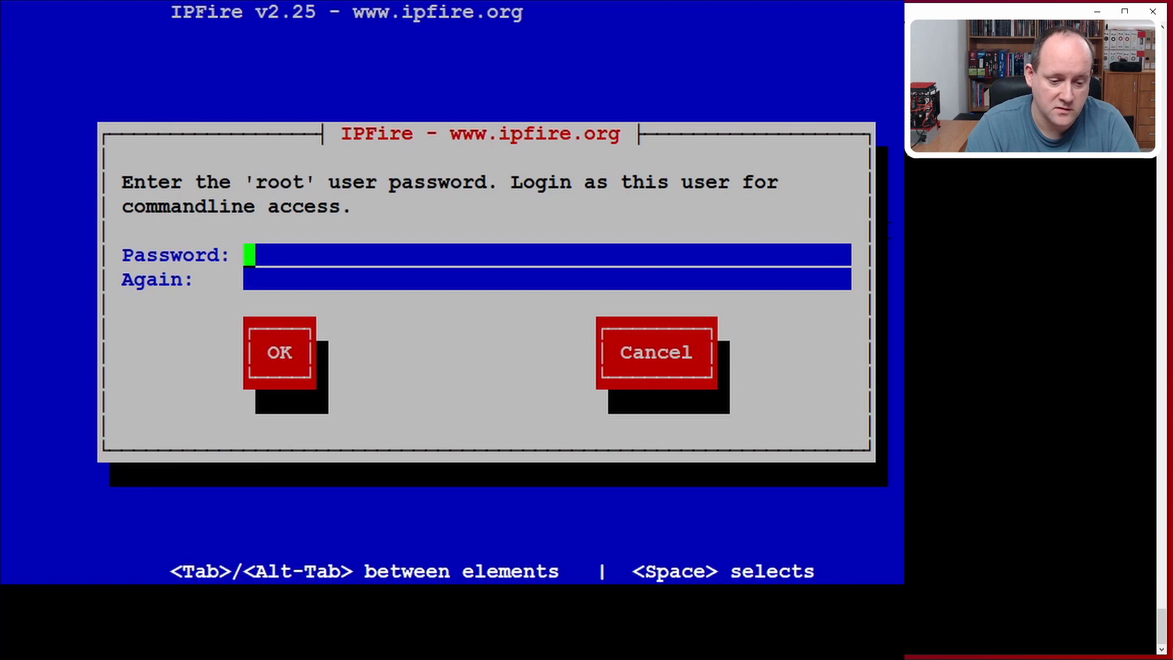
- Confirm the root password, then enter the web admin password
key(Tab)
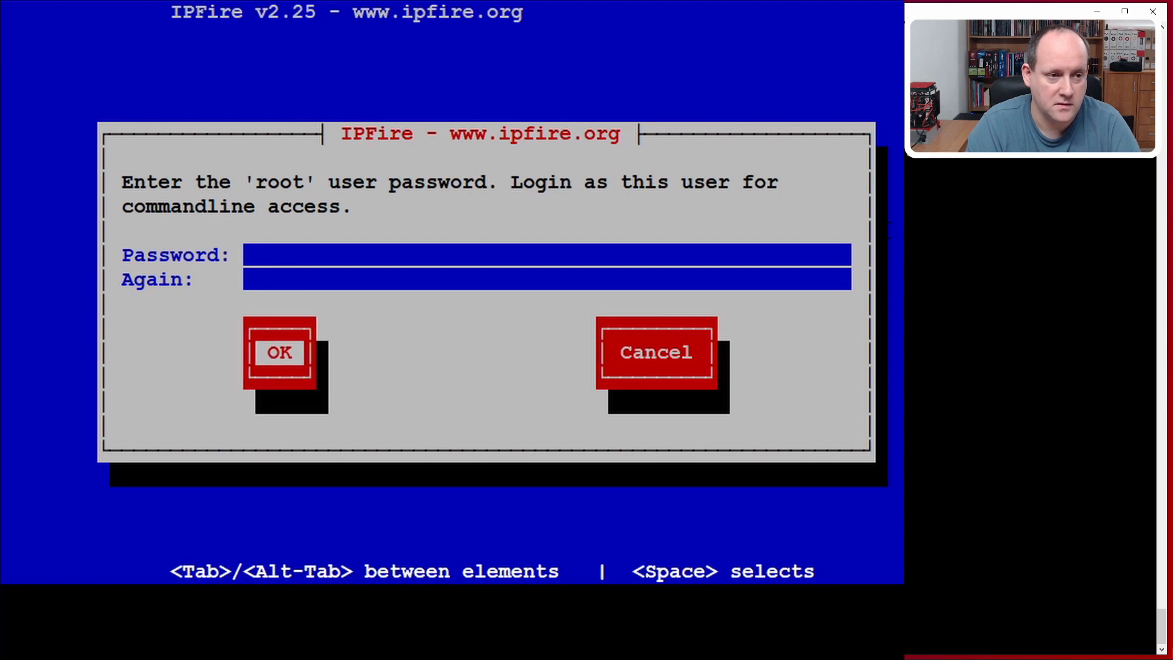
click(279, 352)
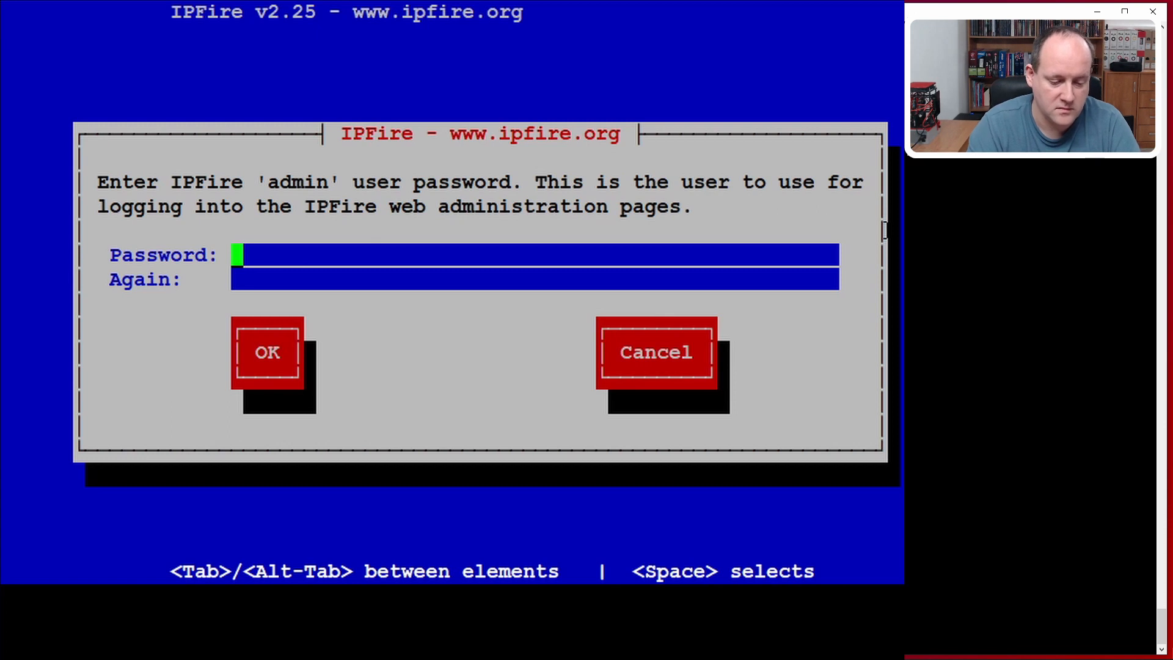
key(Tab)
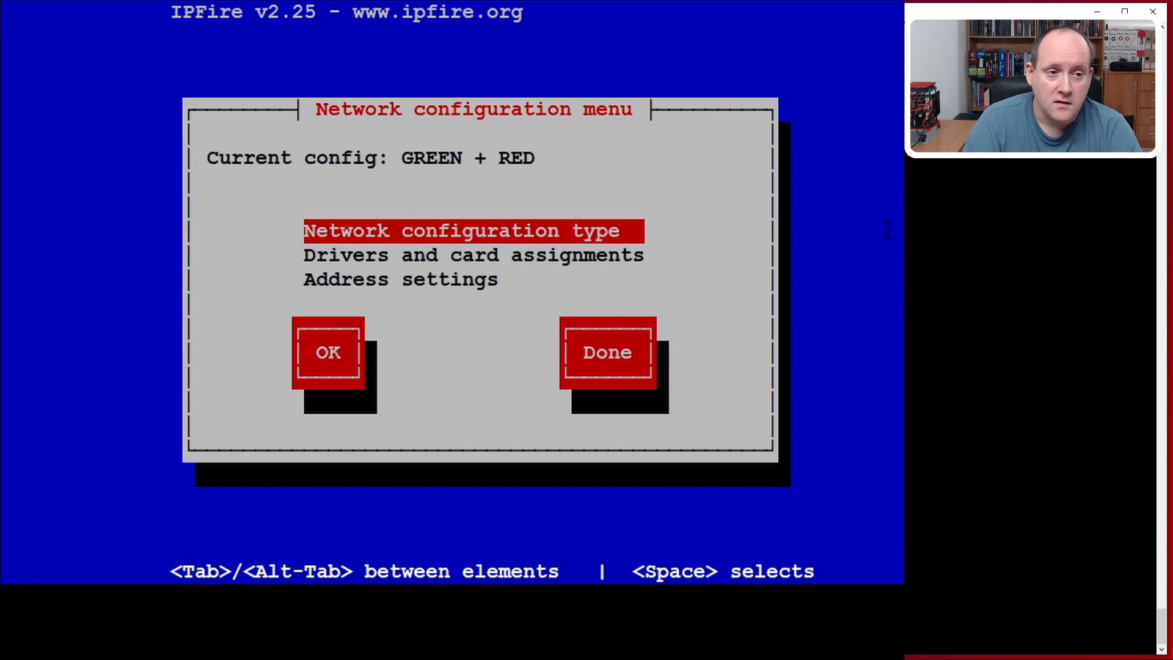
- In Drivers and card assignments, assign the Microchip Ethernet adapter to GREEN
key(Down)
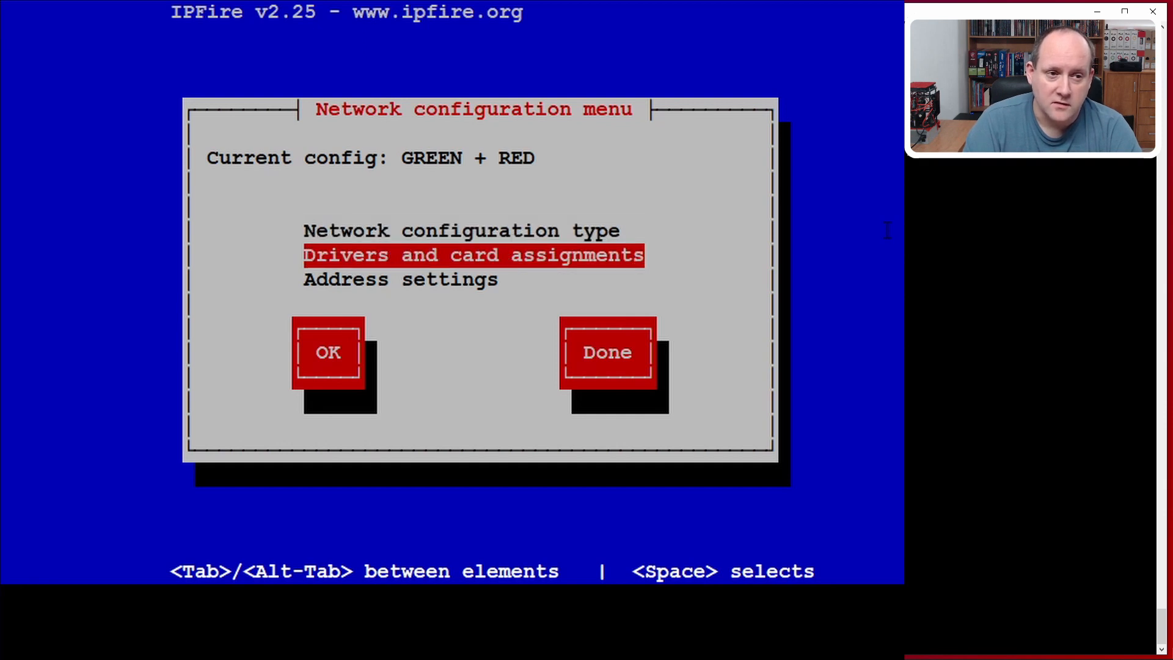
click(327, 352)
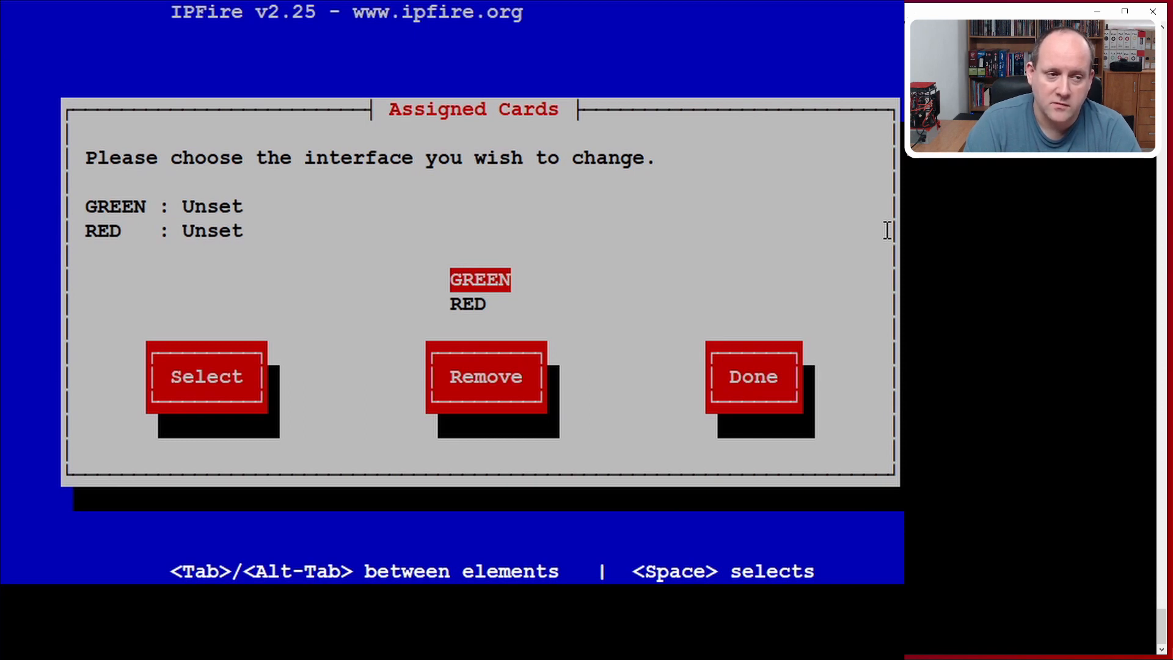
click(206, 376)
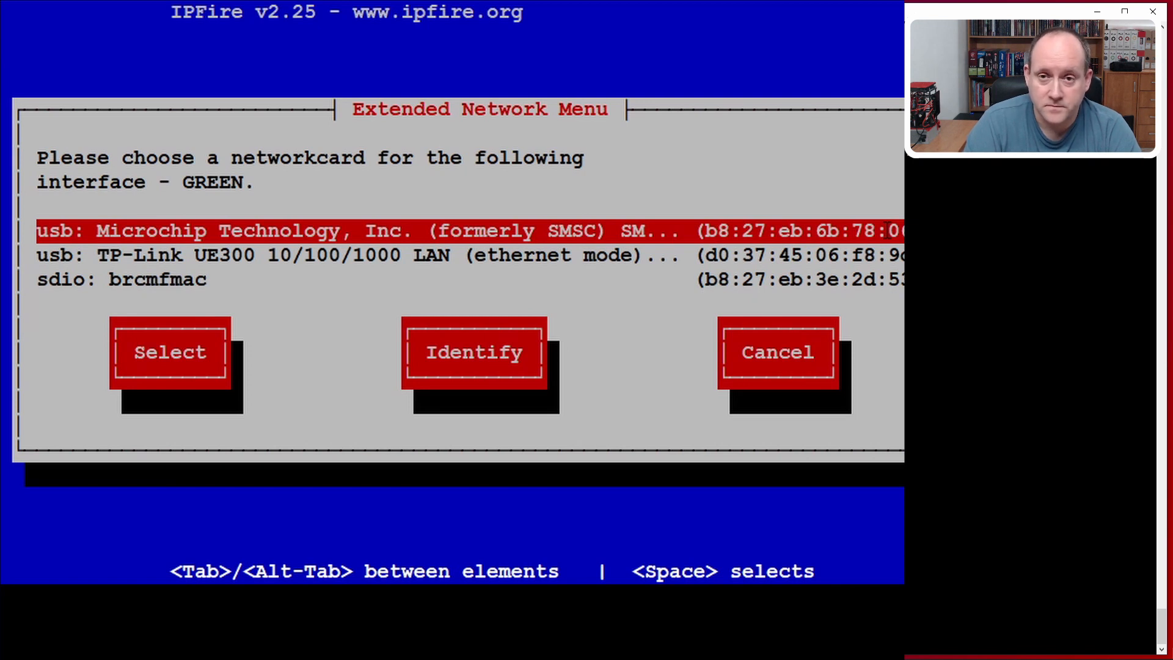
key(Down)
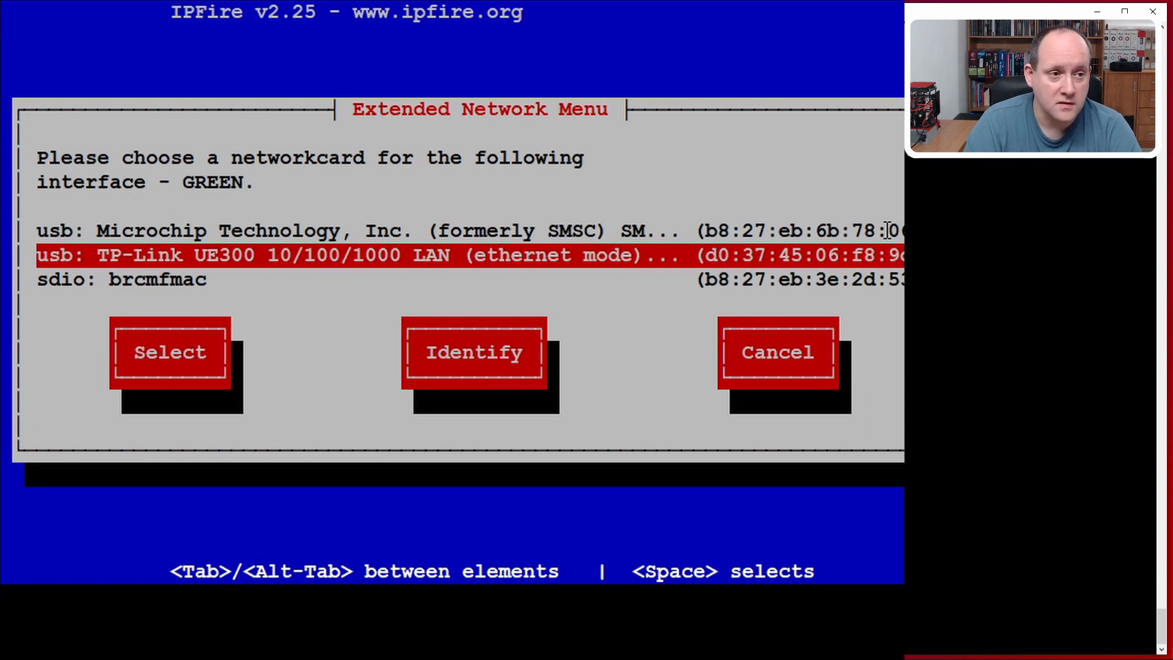
key(Up)
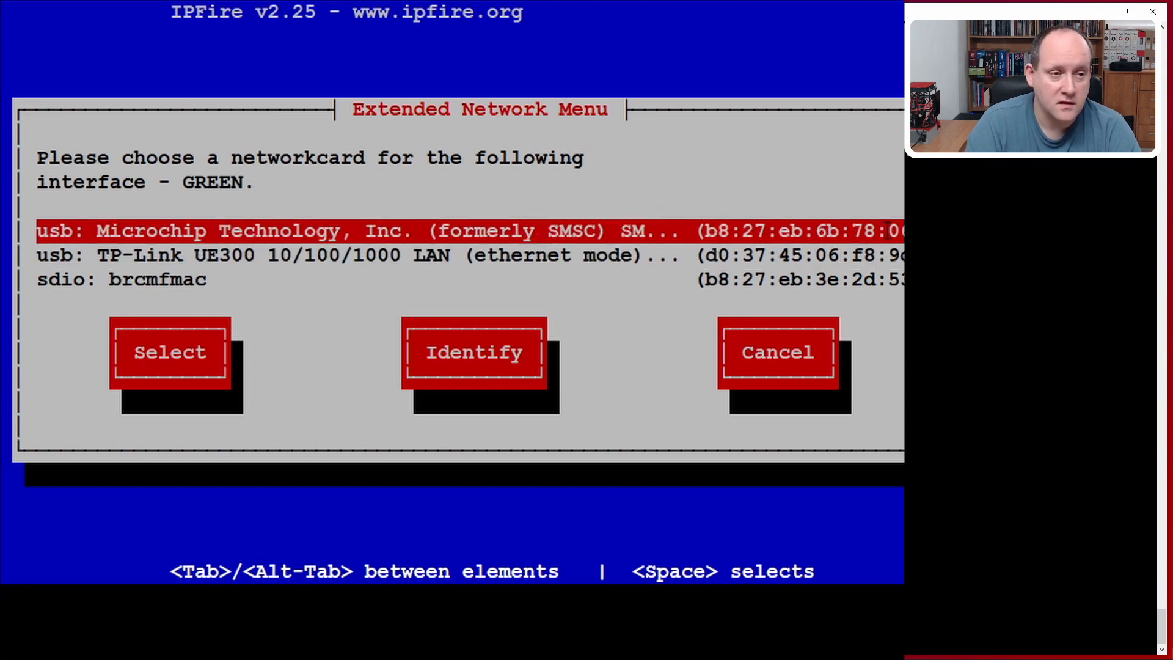
click(169, 352)
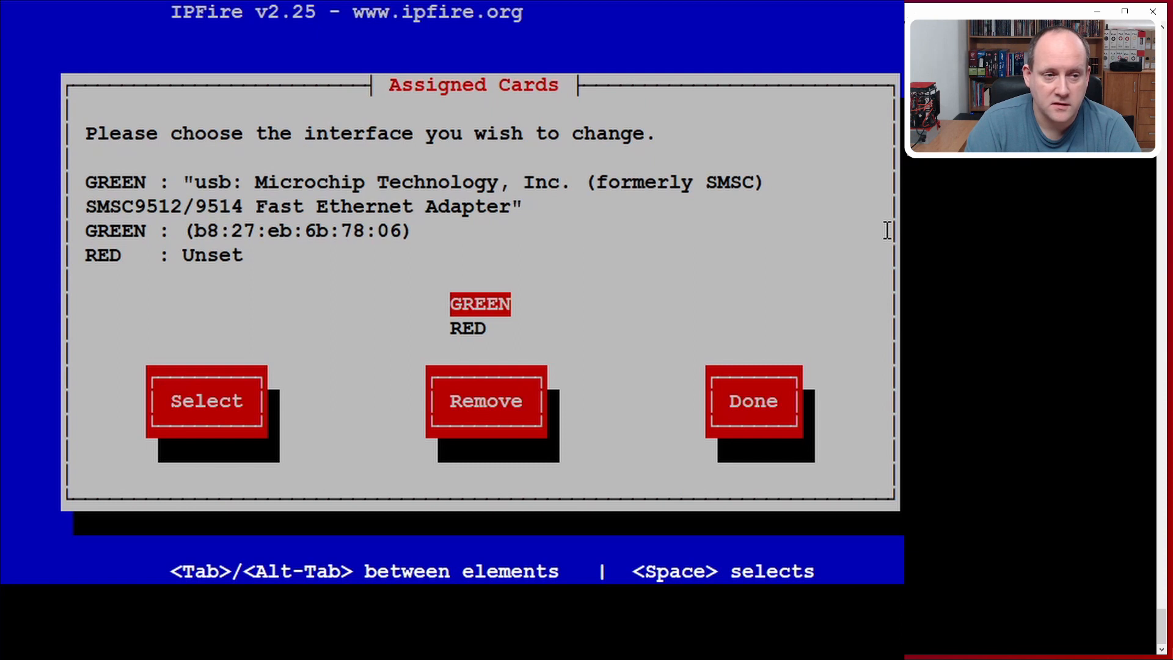
- Assign the TP-Link UE300 adapter to RED and finish the card assignments
click(205, 401)
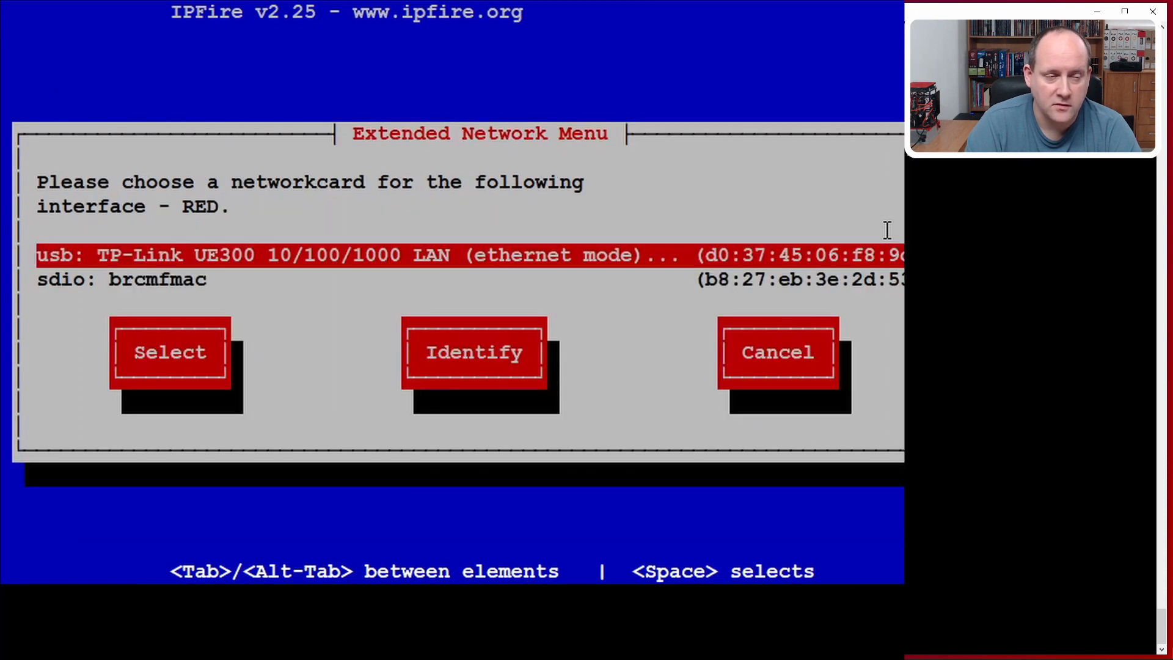
click(168, 352)
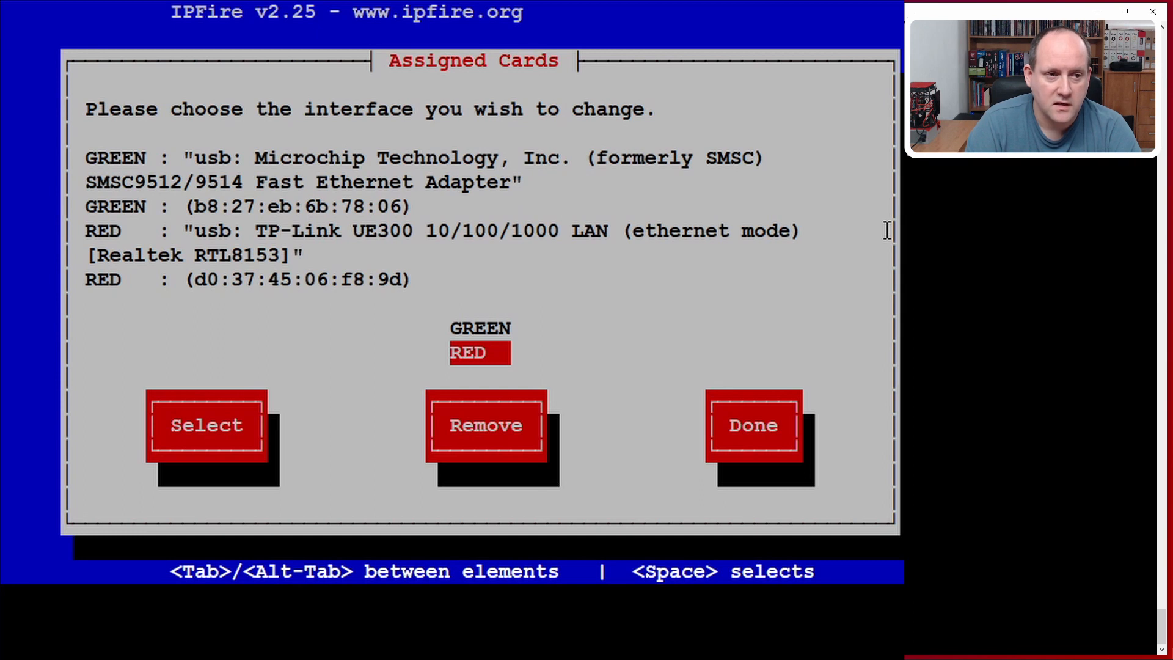
key(Tab)
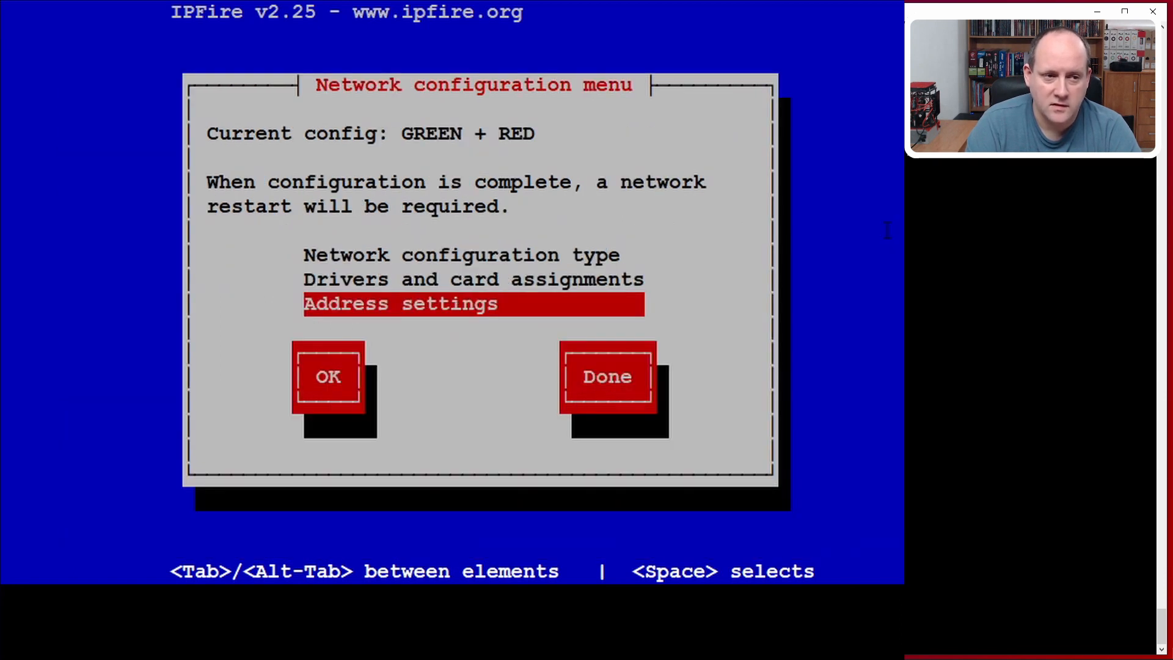
- Enter Address settings, reaching the choice between the GREEN and RED interfaces
click(327, 377)
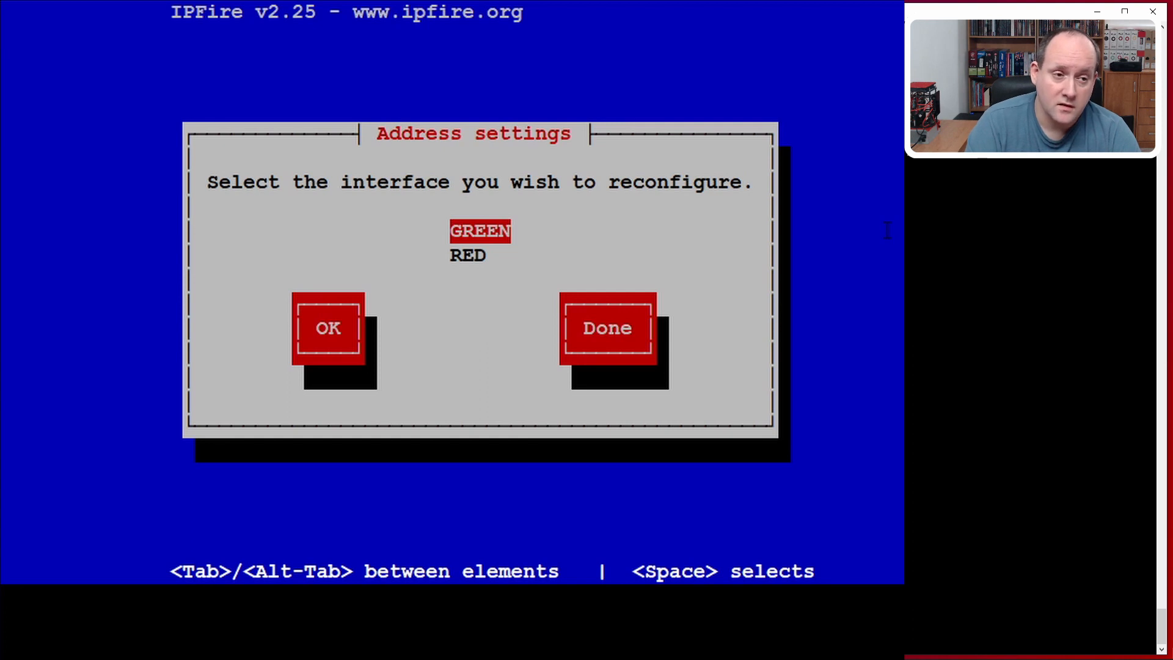
- Reconfigure RED past the IP-change warning to use DHCP with hostname ipfire
click(328, 327)
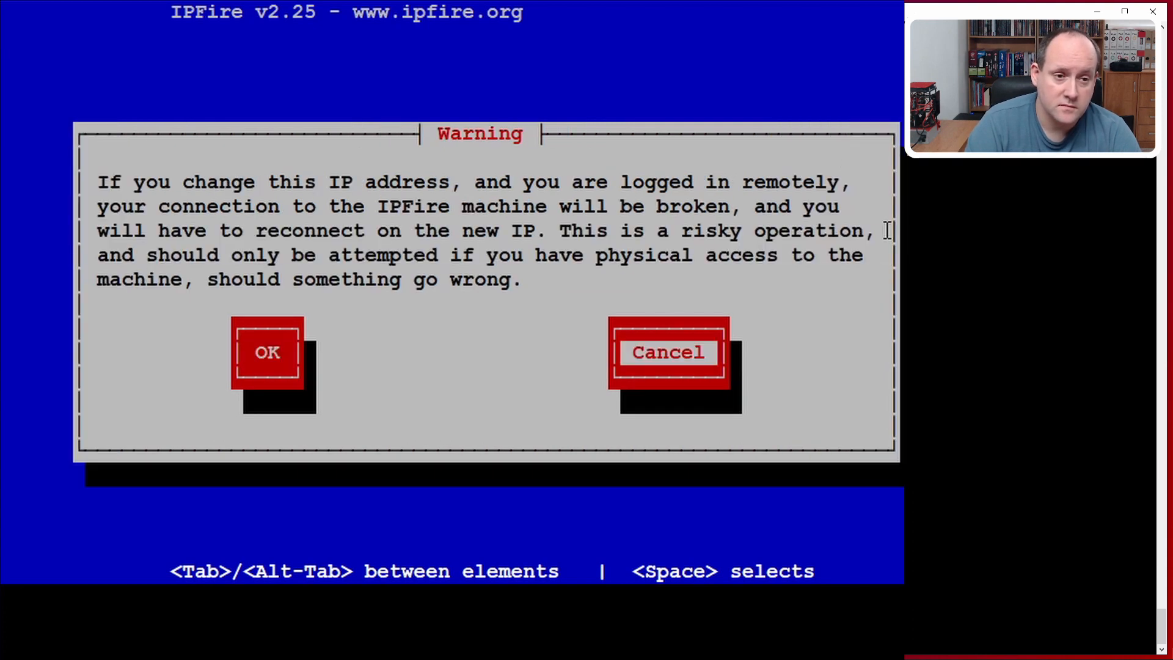
click(268, 352)
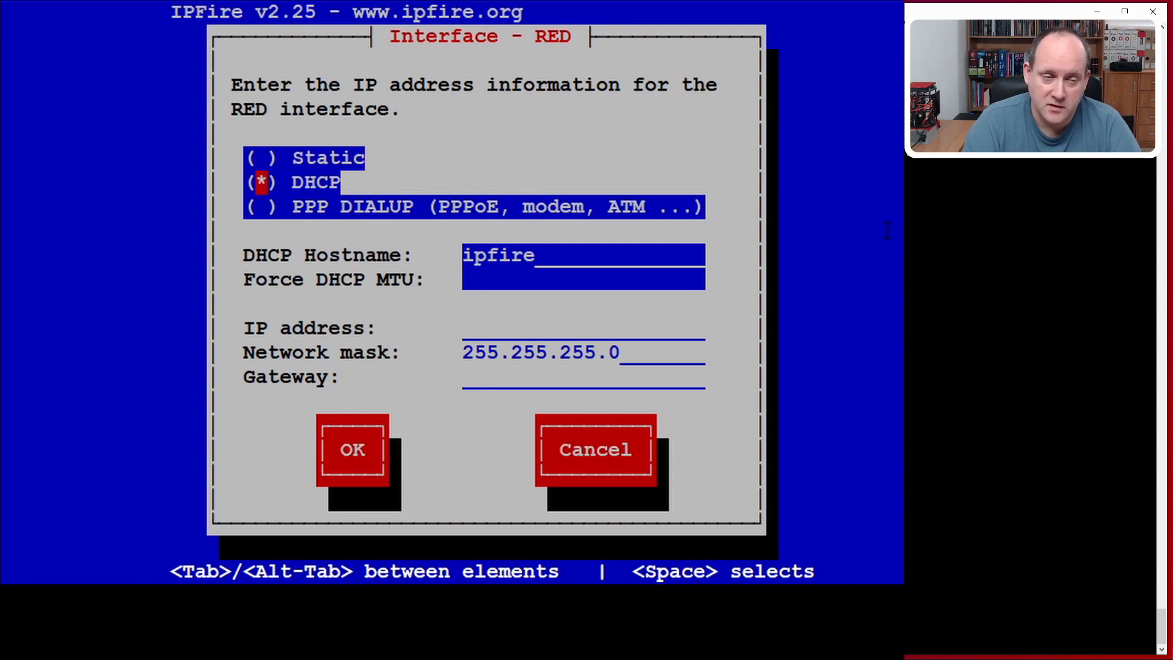
key(Tab)
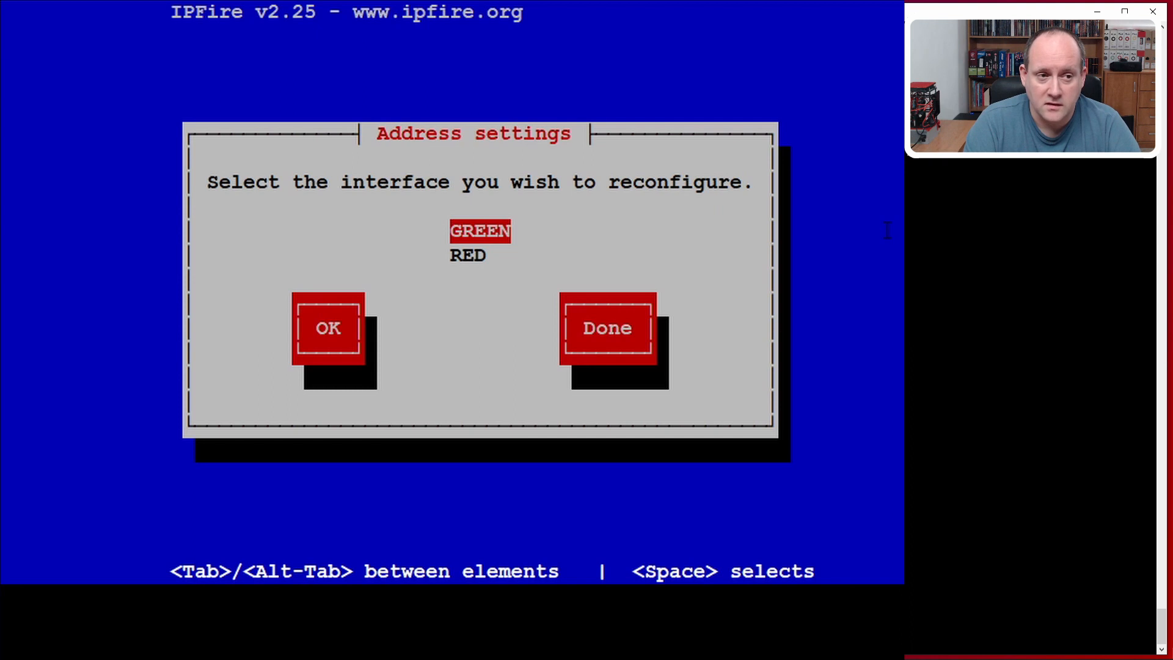
- Give GREEN the static address 192.168.2.1 with mask 255.255.255.0, accepting the warning
click(327, 327)
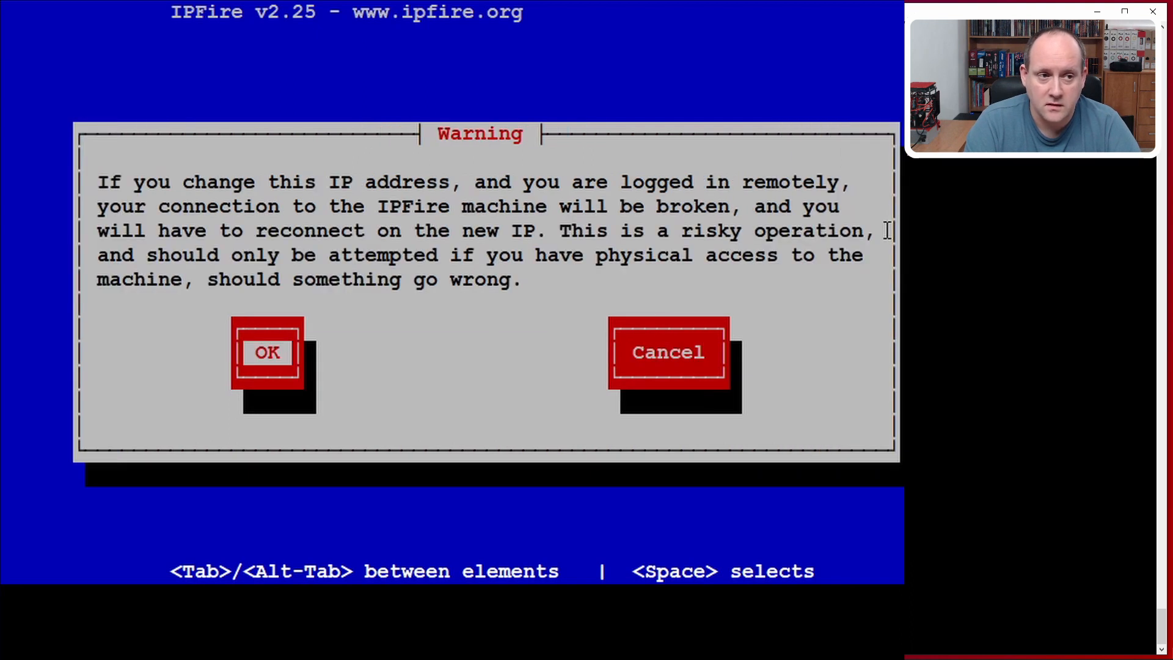
click(267, 352)
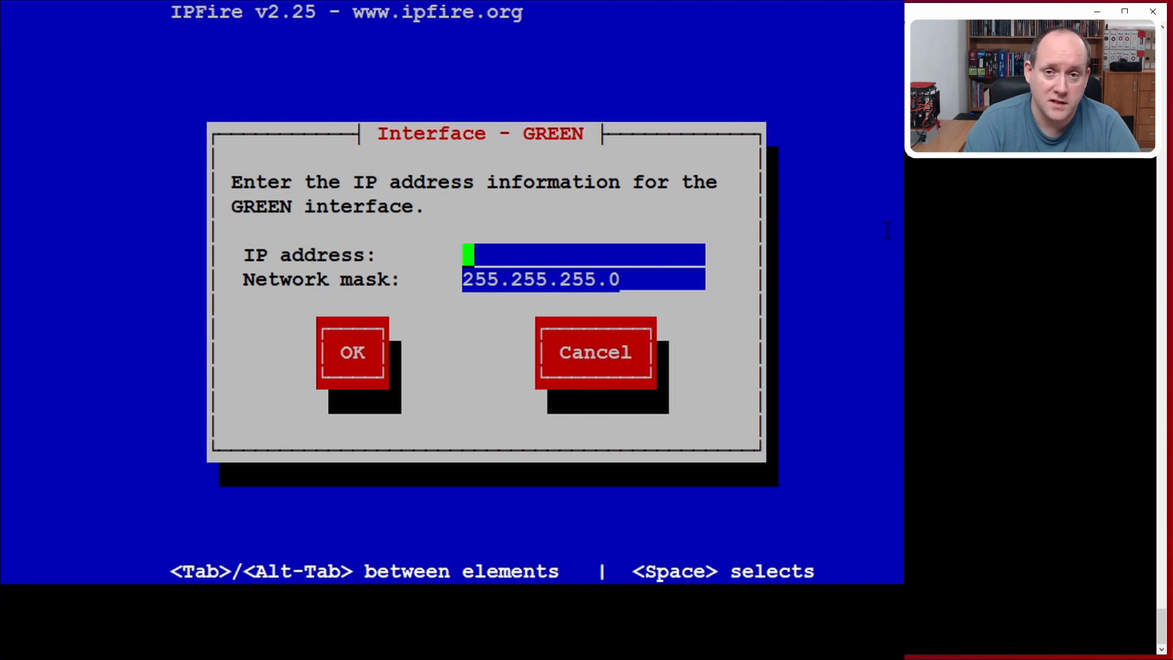
text(192.)
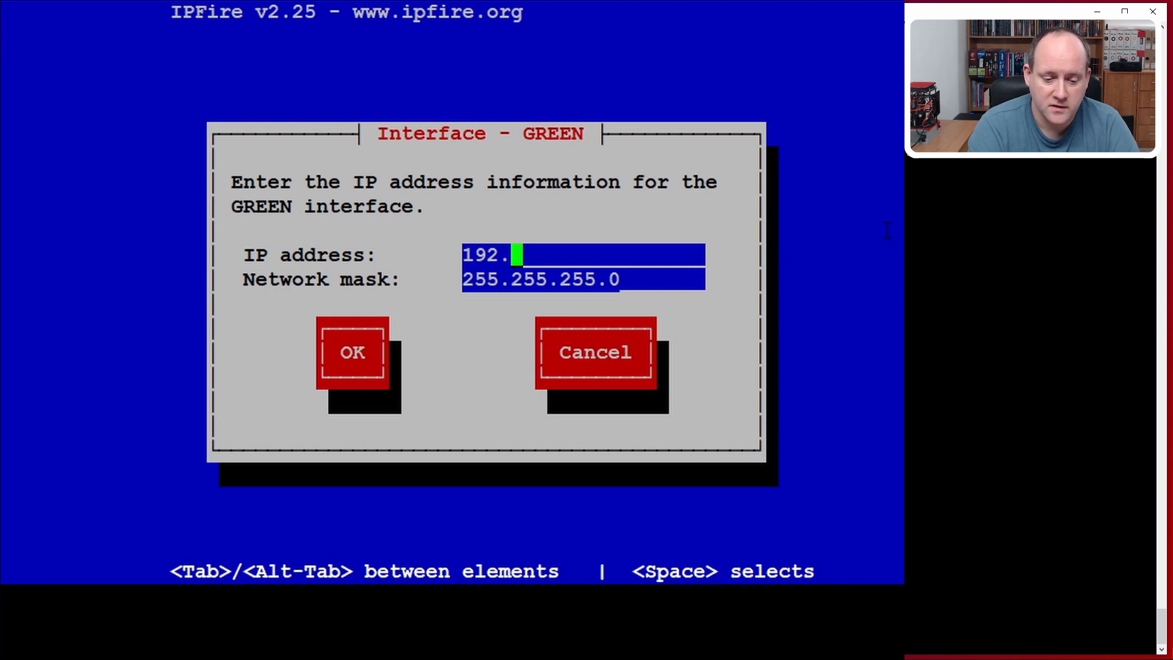
text(168.)
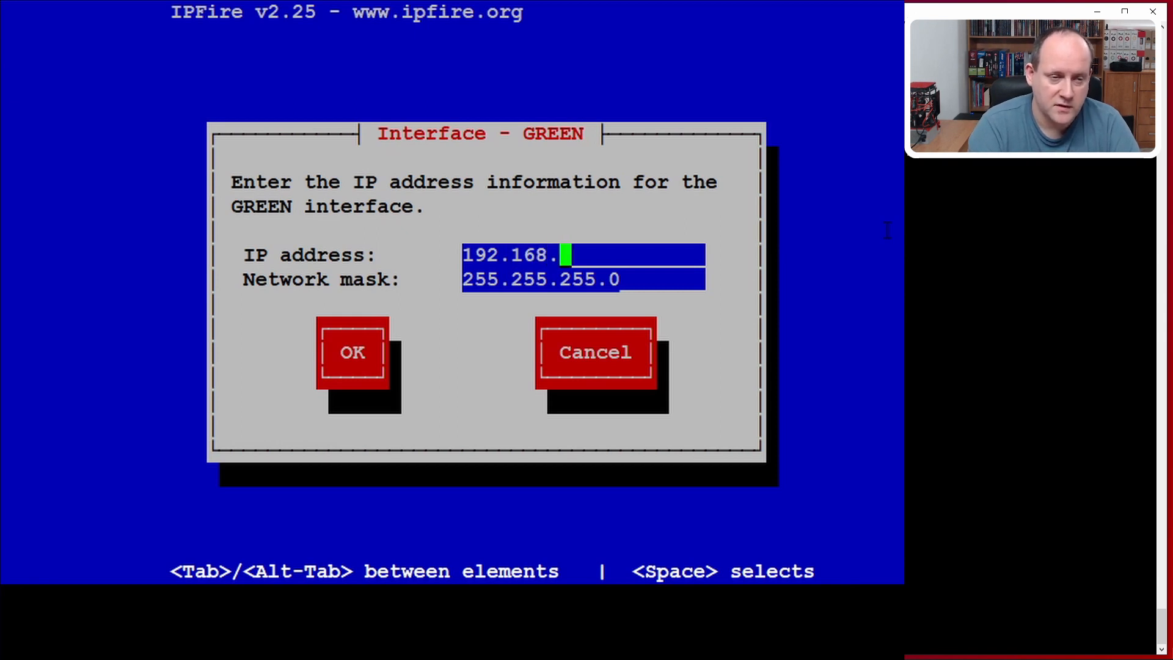
text(2.1)
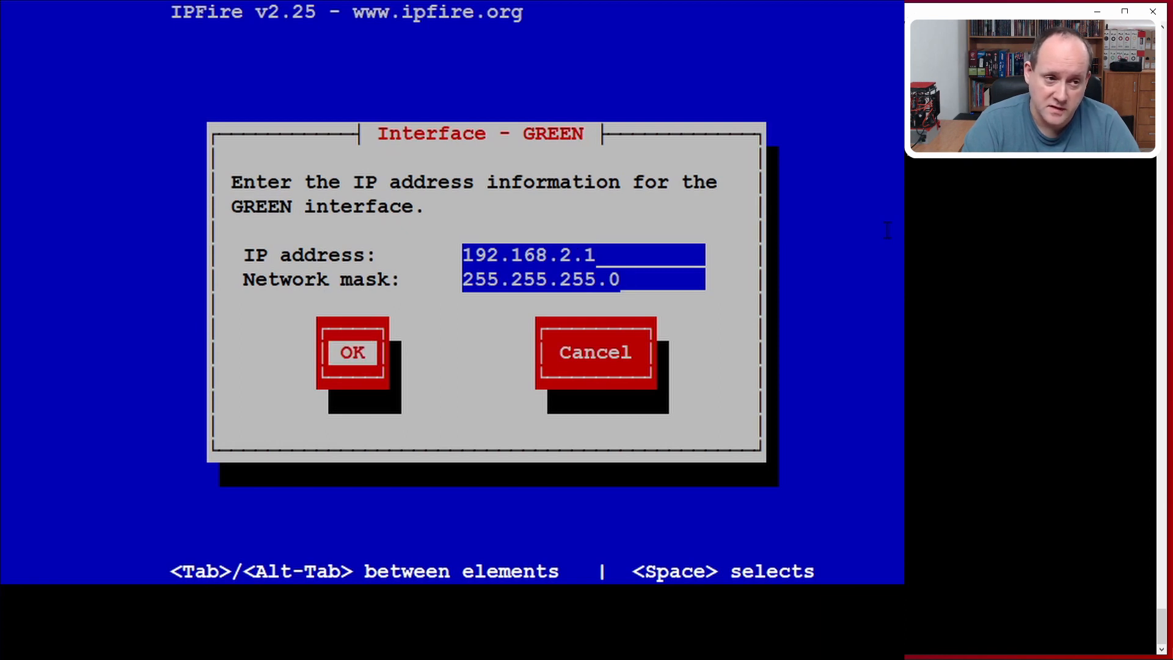
click(352, 352)
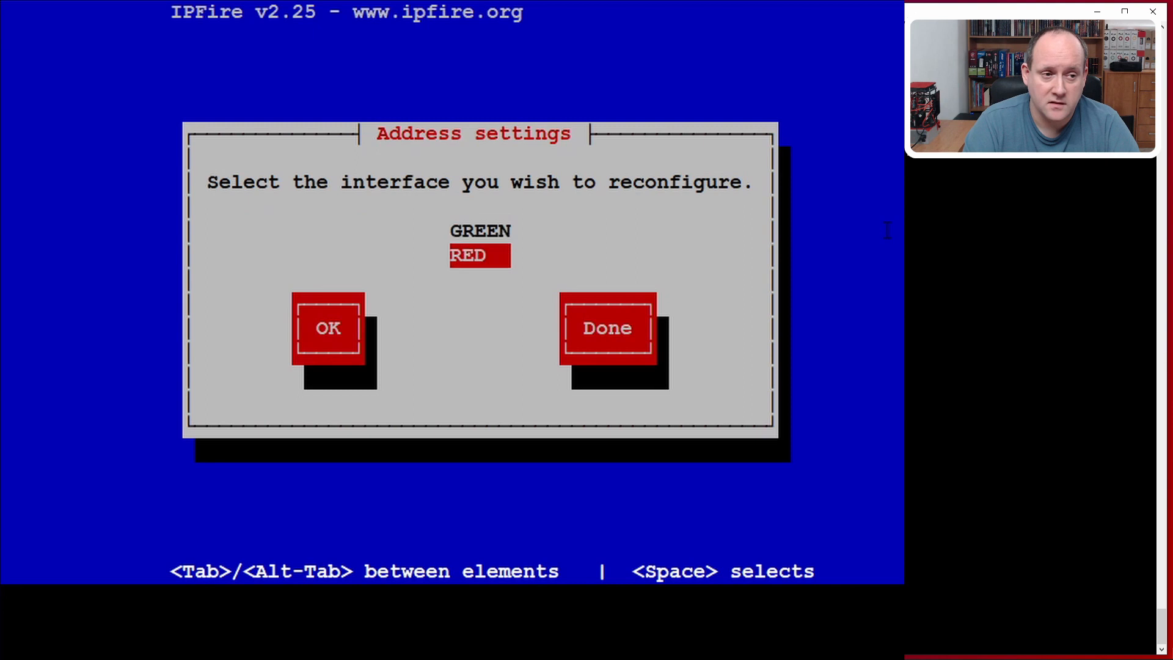
- Finish the address settings and the Network configuration menu, reaching DHCP server setup
key(Tab)
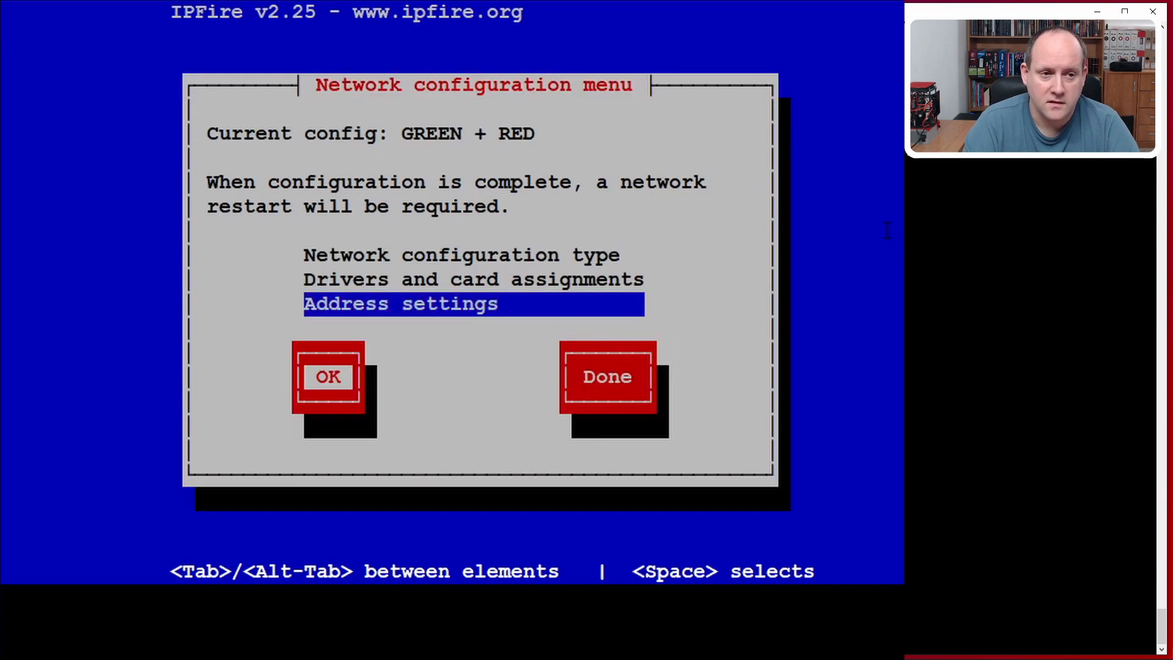
key(Tab)
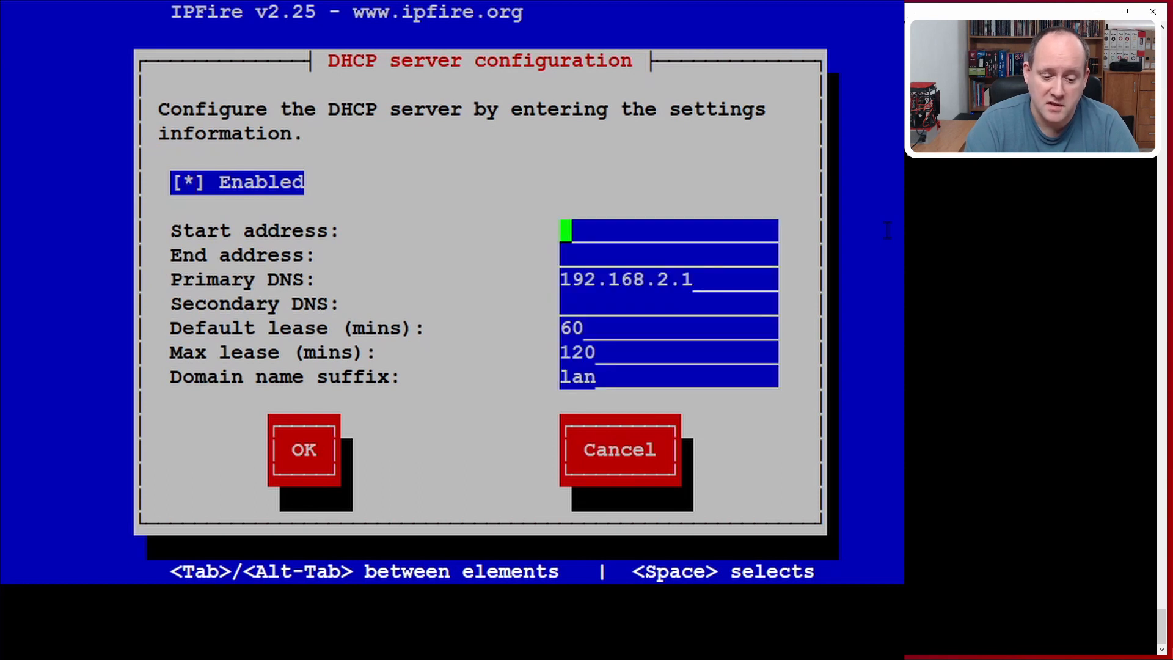
- Set the DHCP range start to 192.168.2.2 and end to 192.168.2.127
text(192.1)
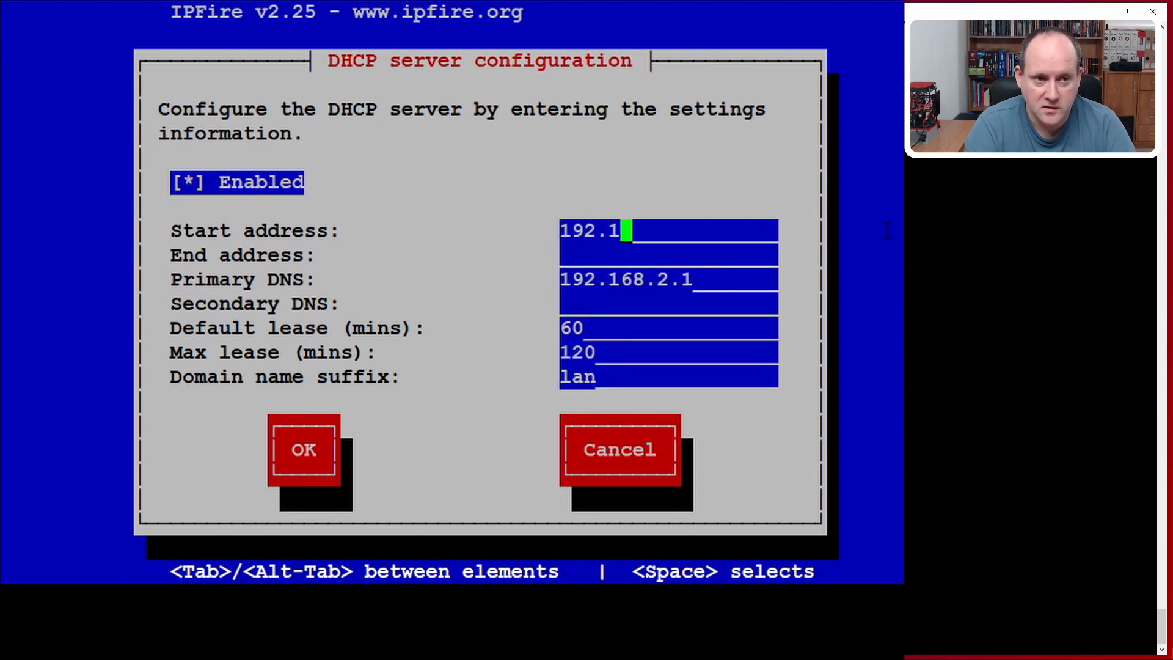
text(68.)
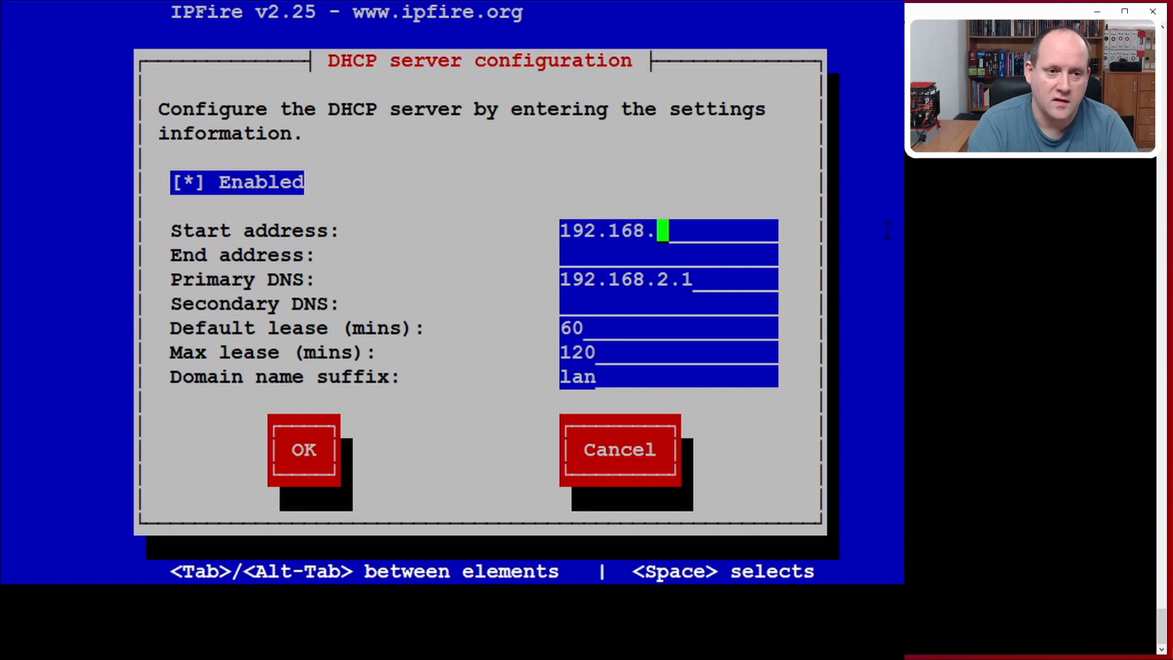
text(2.2)
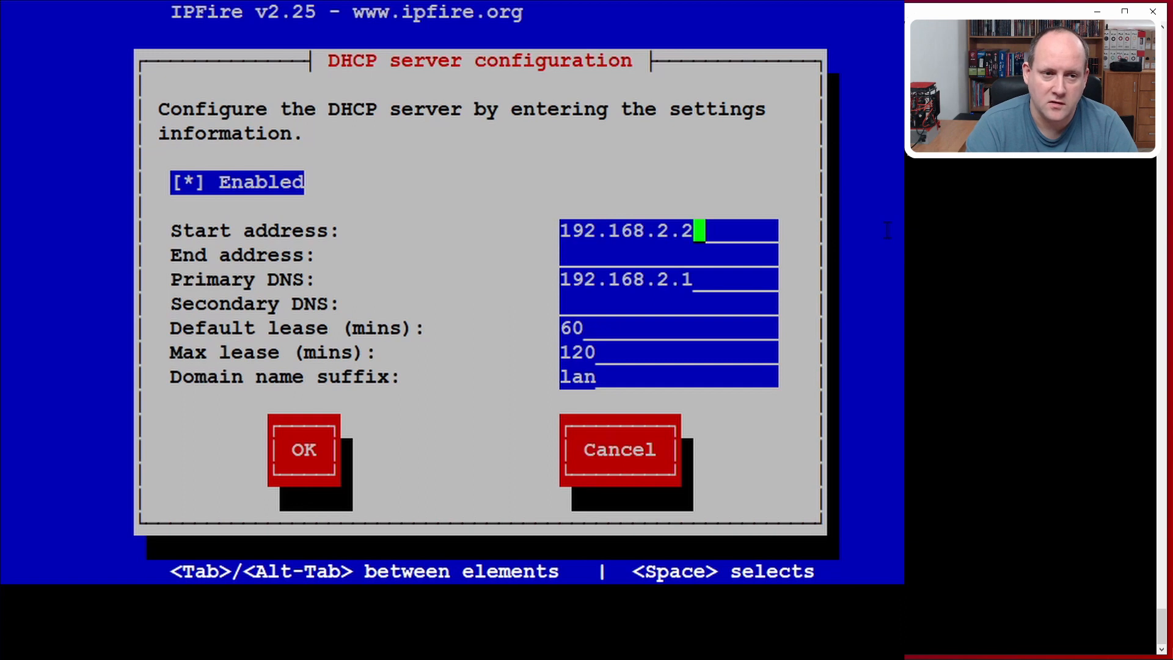
key(Tab)
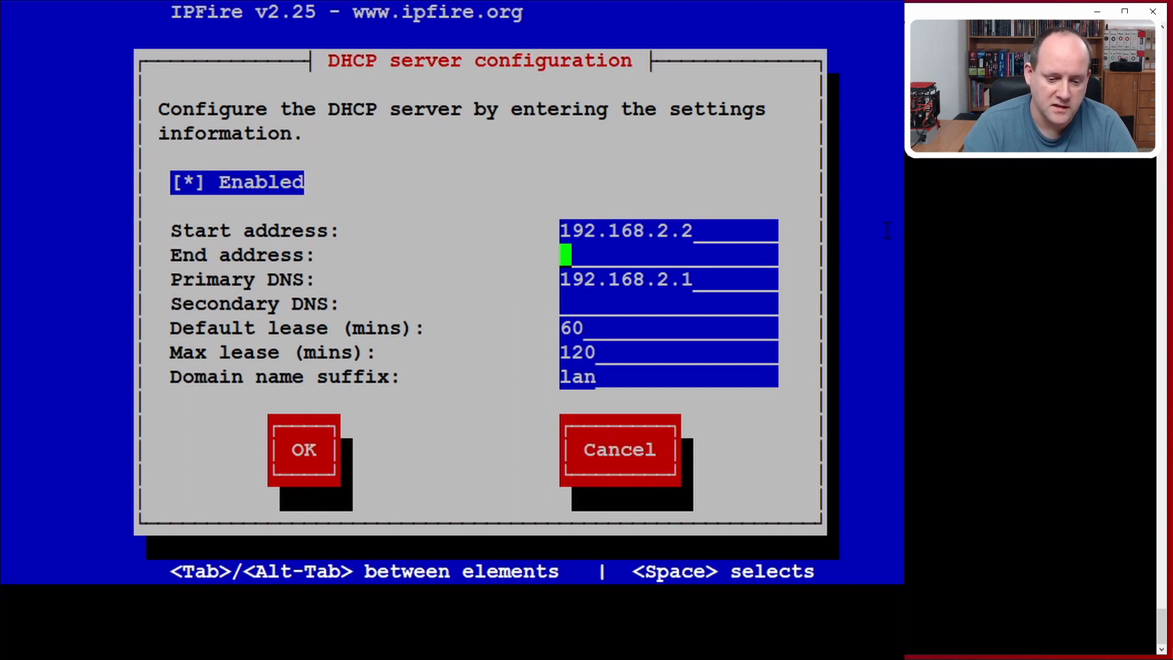
text(192.168.2.127)
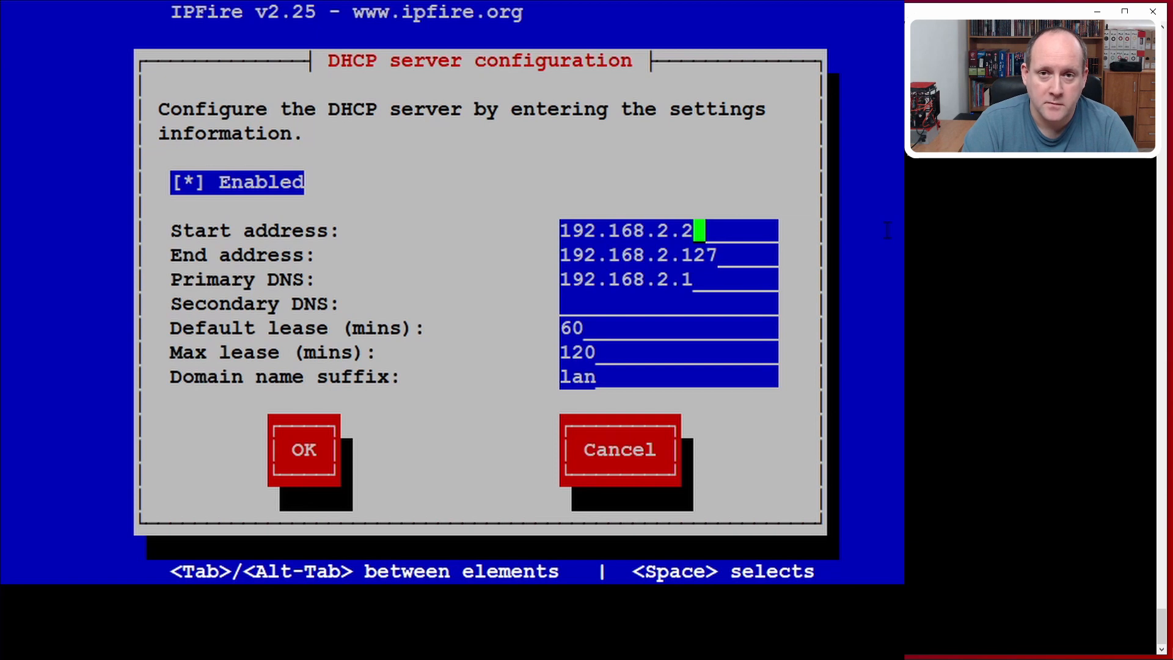
key(Tab)
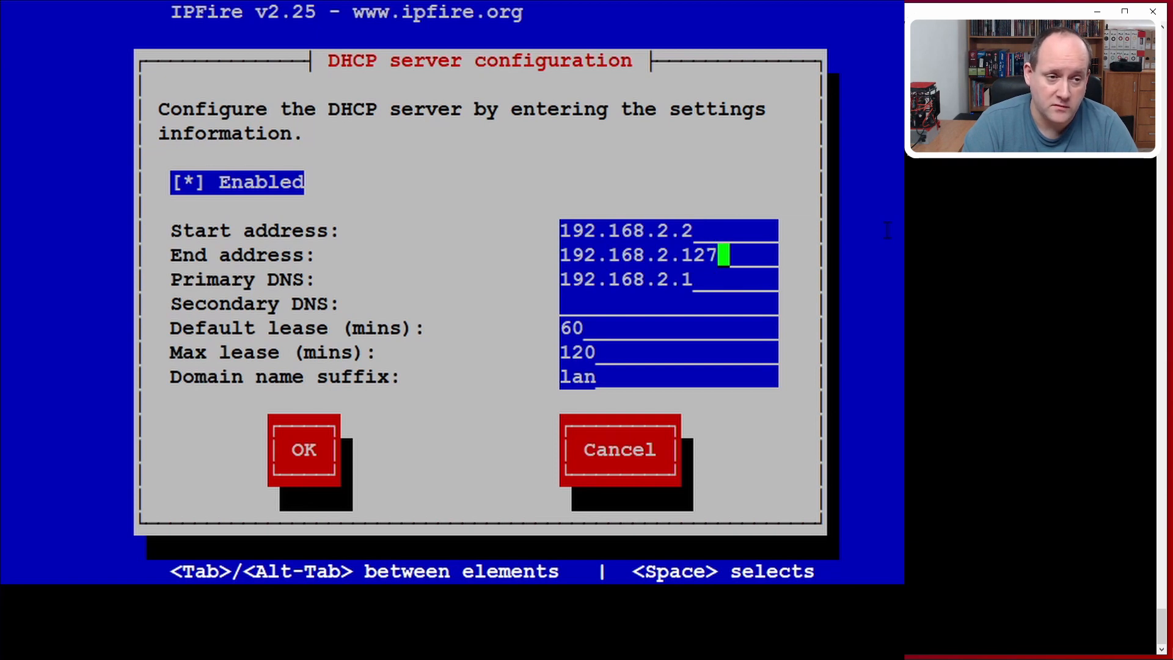
key(Tab)
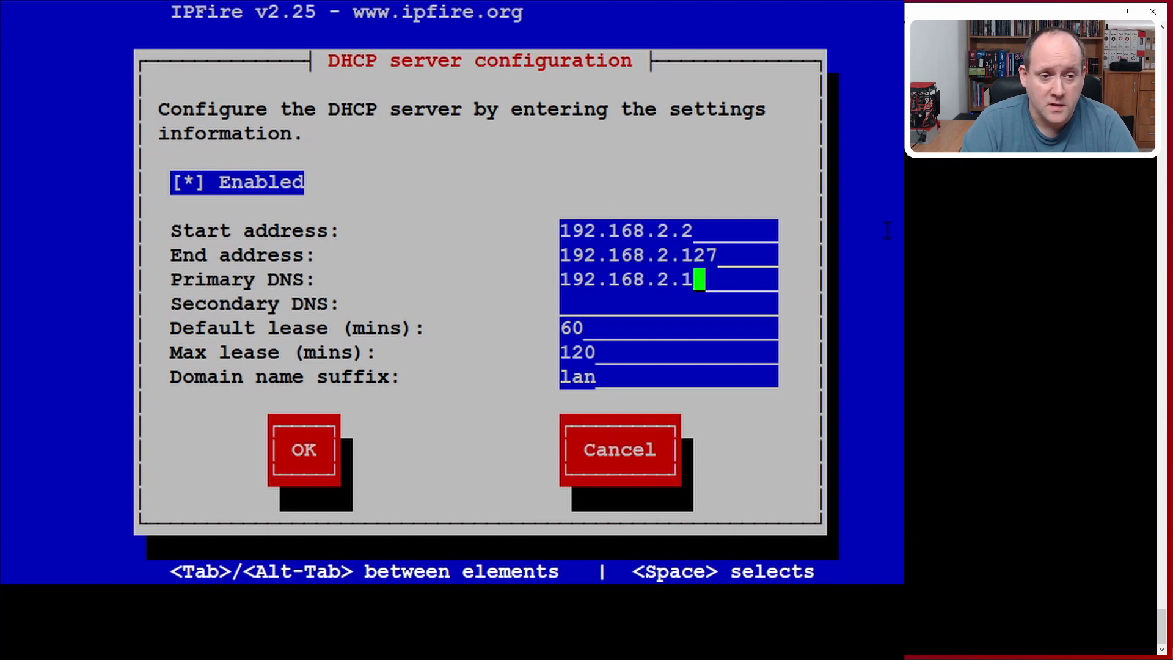
key(Tab)
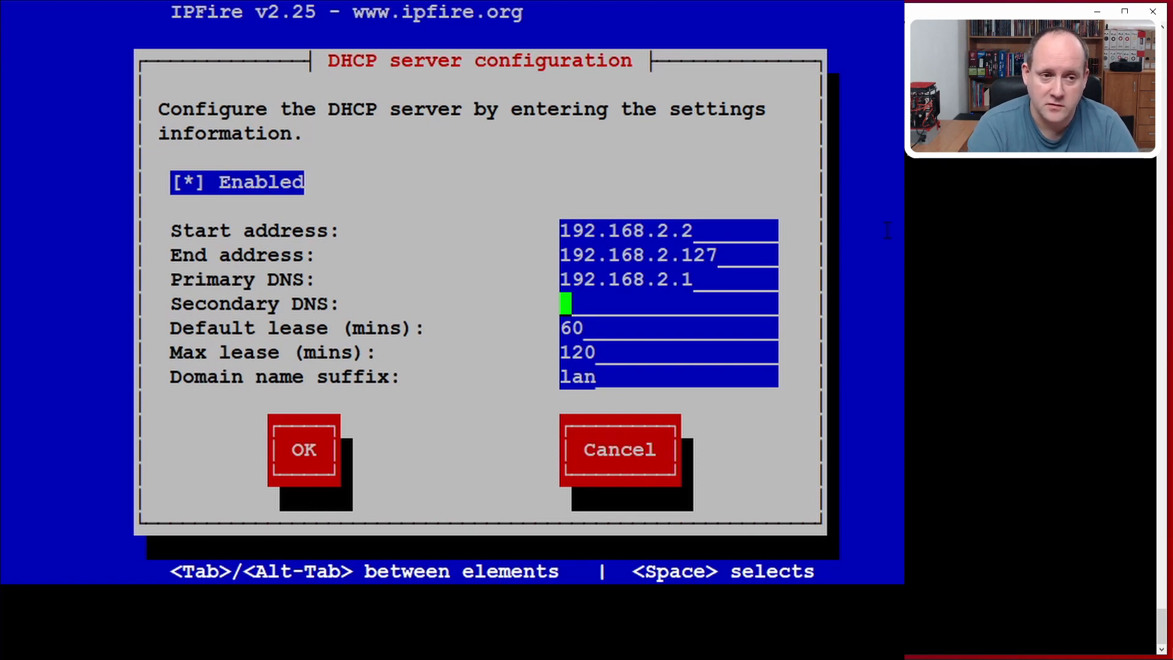
- Set the secondary DNS to 192.168.1.177 and save the DHCP server settings
text(192)
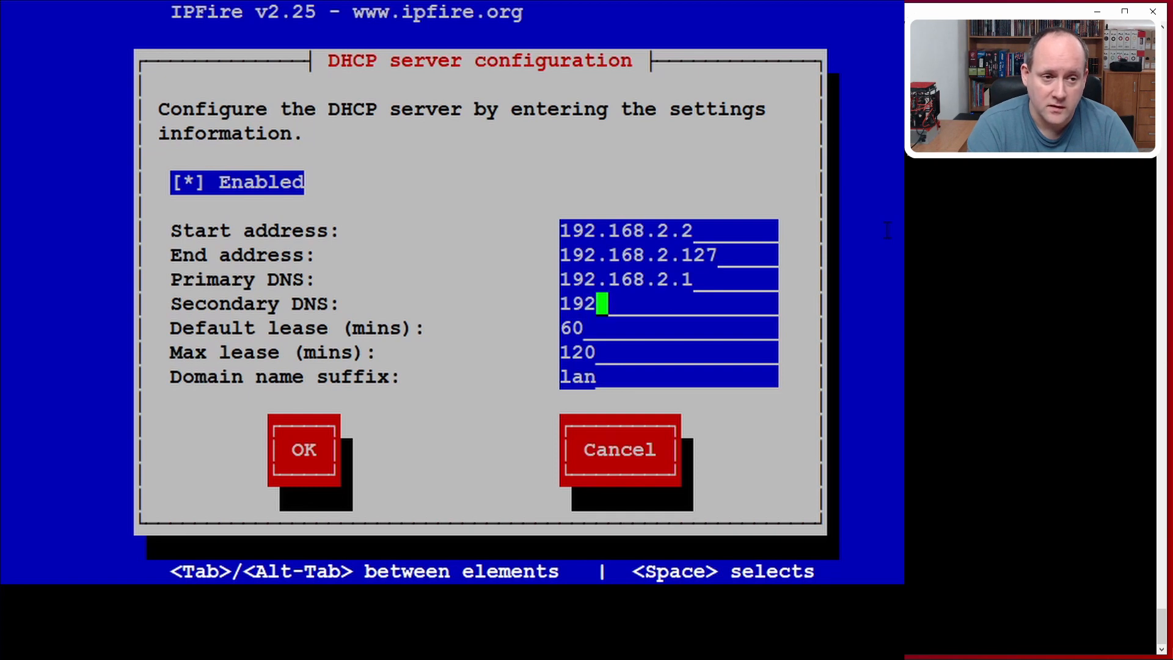
text(.168.1.1)
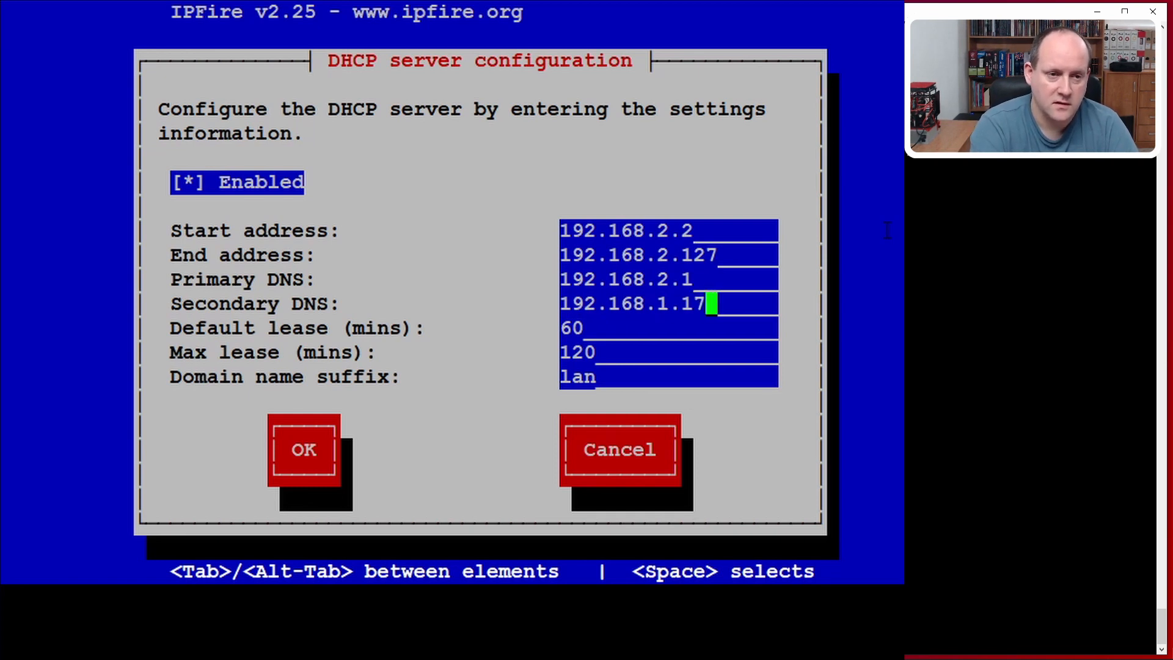
text(7)
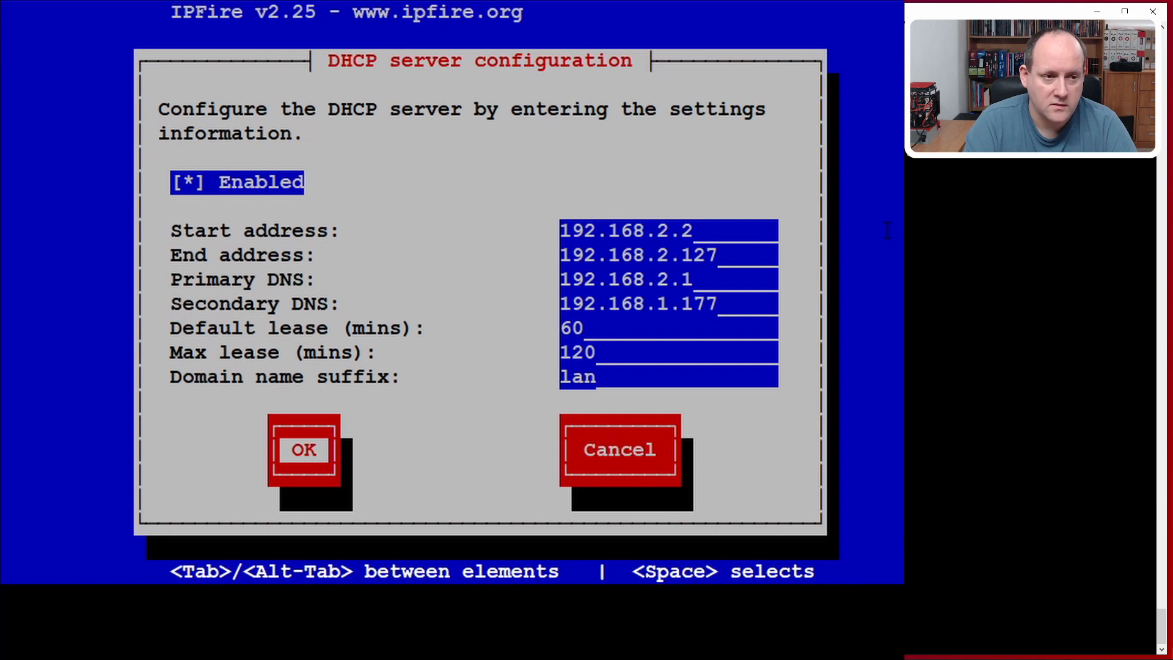
click(303, 449)
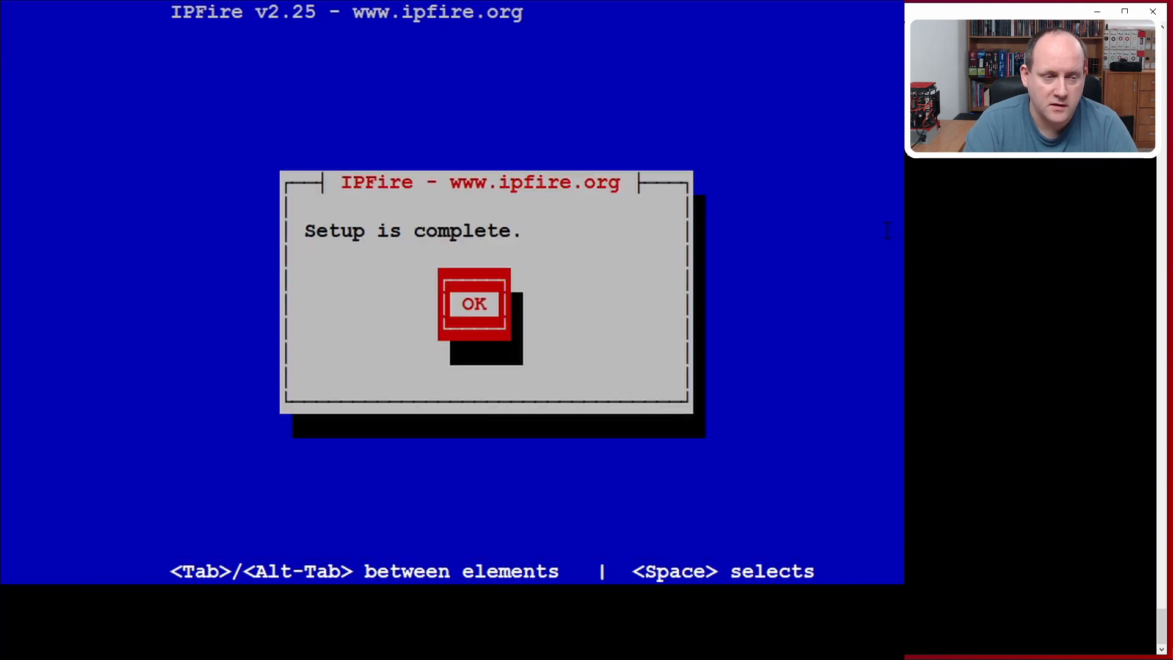
- Acknowledge the 'Setup is complete.' message to leave IPFire setup
click(473, 303)
text(https://192.168.2.1:444/)
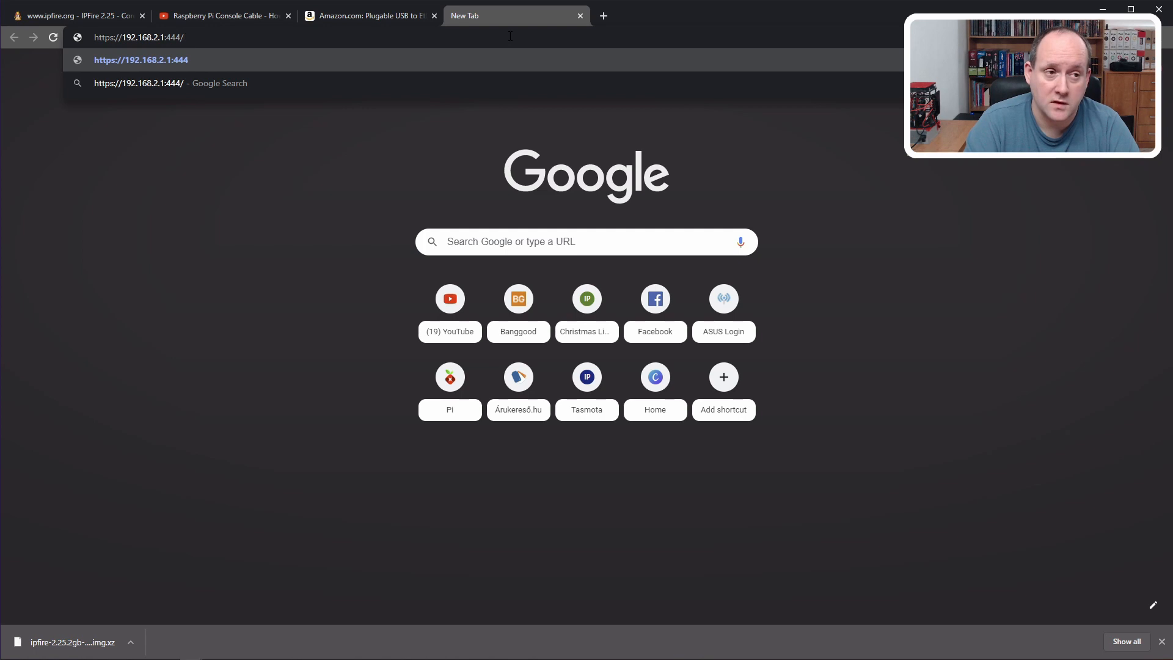
key(Enter)
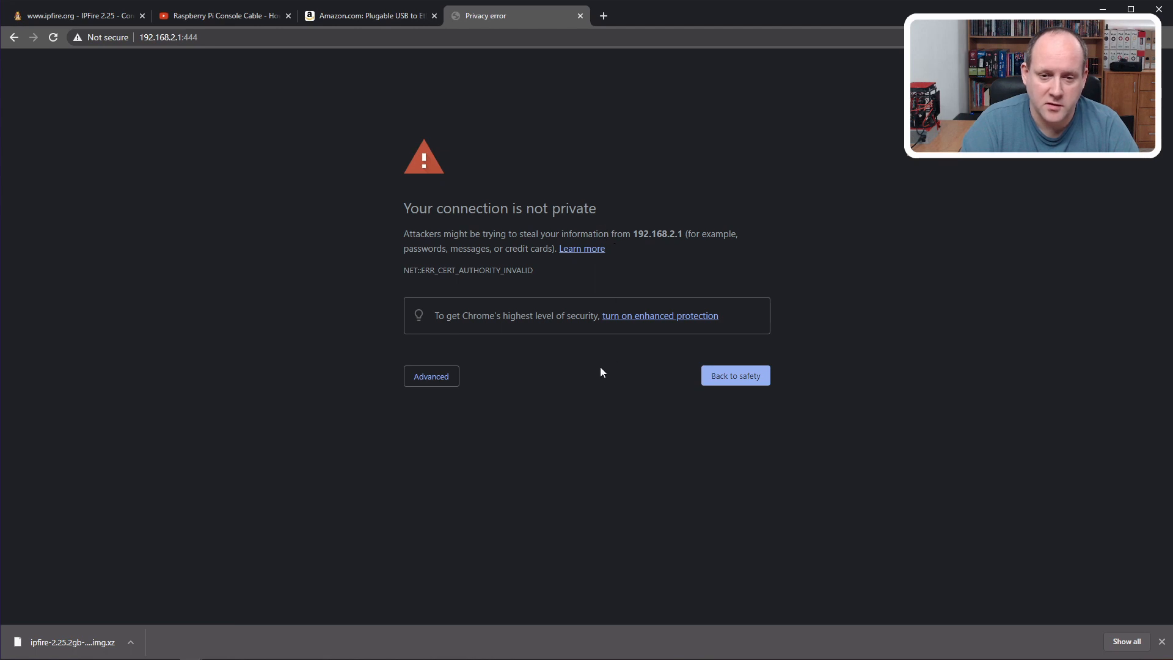
click(431, 375)
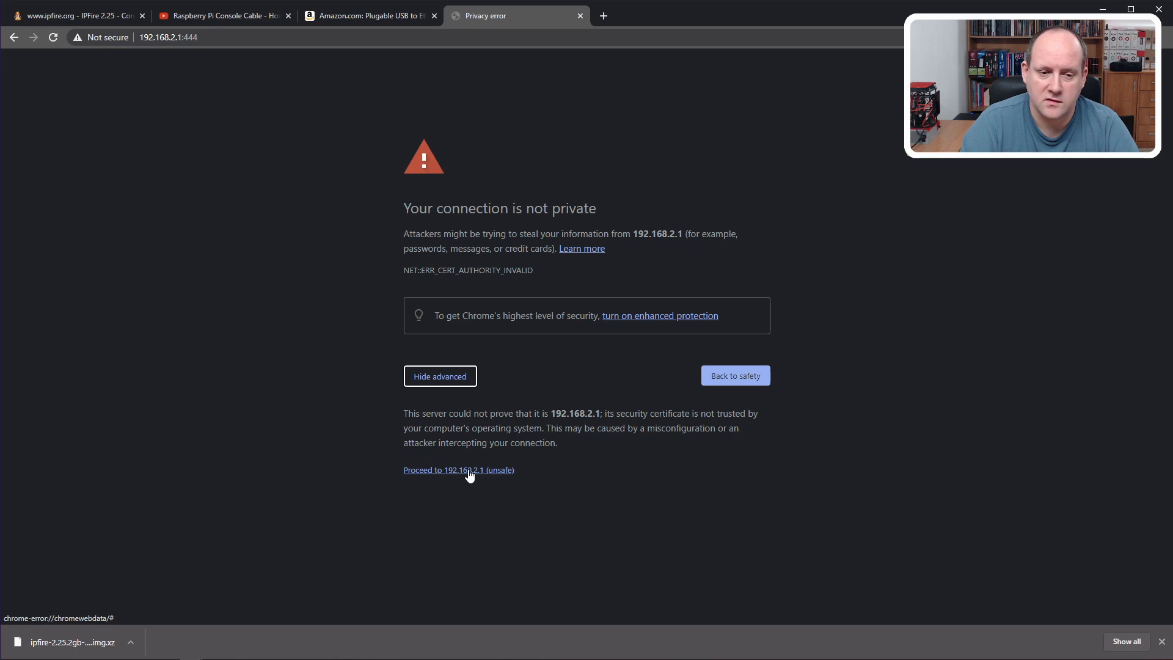
click(459, 469)
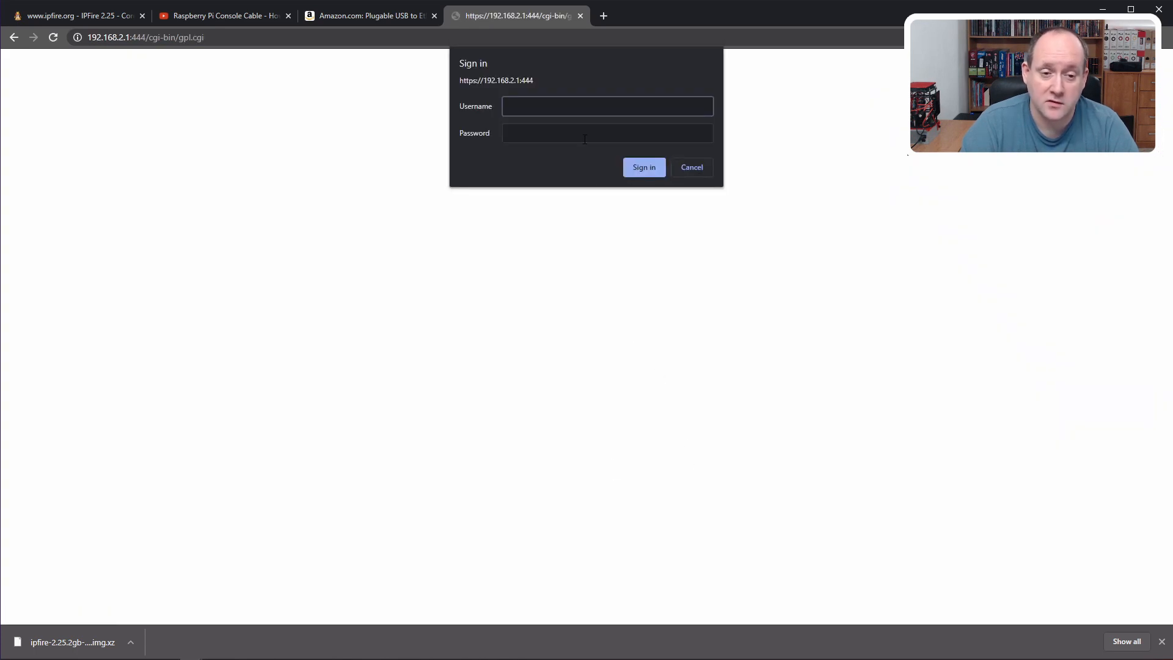
- Sign in to the IPFire WebUI as admin, reaching the GPL license page
text(admin)
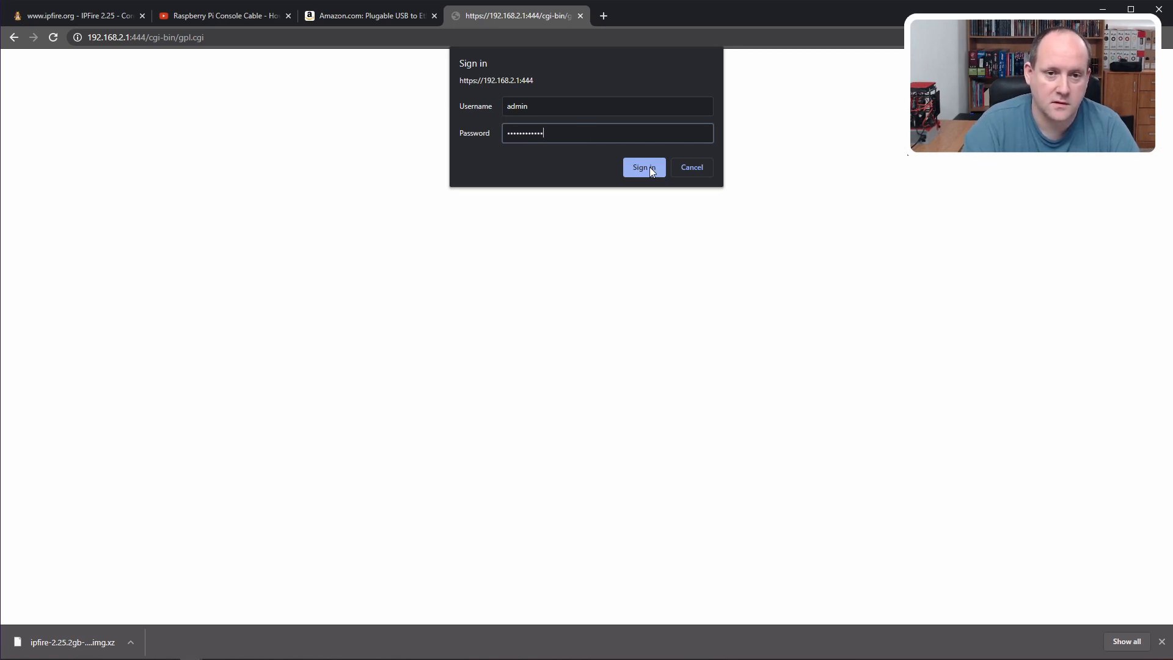
click(643, 168)
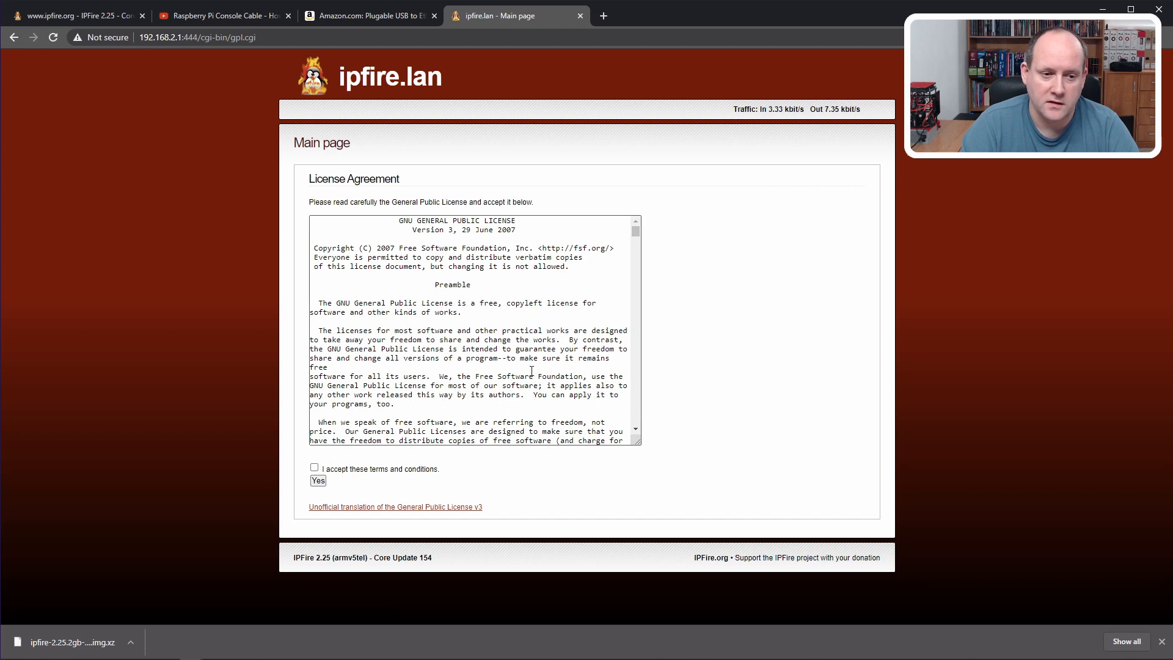
- Accept the GPL terms, reaching the main page with RED at 192.168.1.131 and LAN 192.168.2.1/24
click(314, 468)
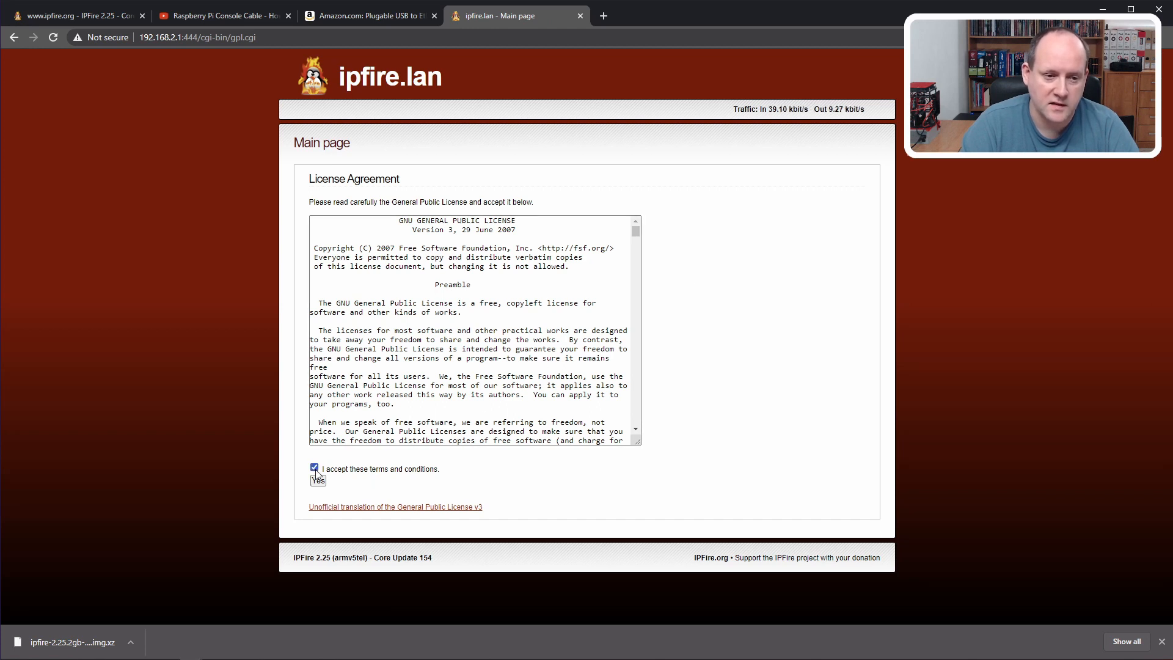
click(317, 480)
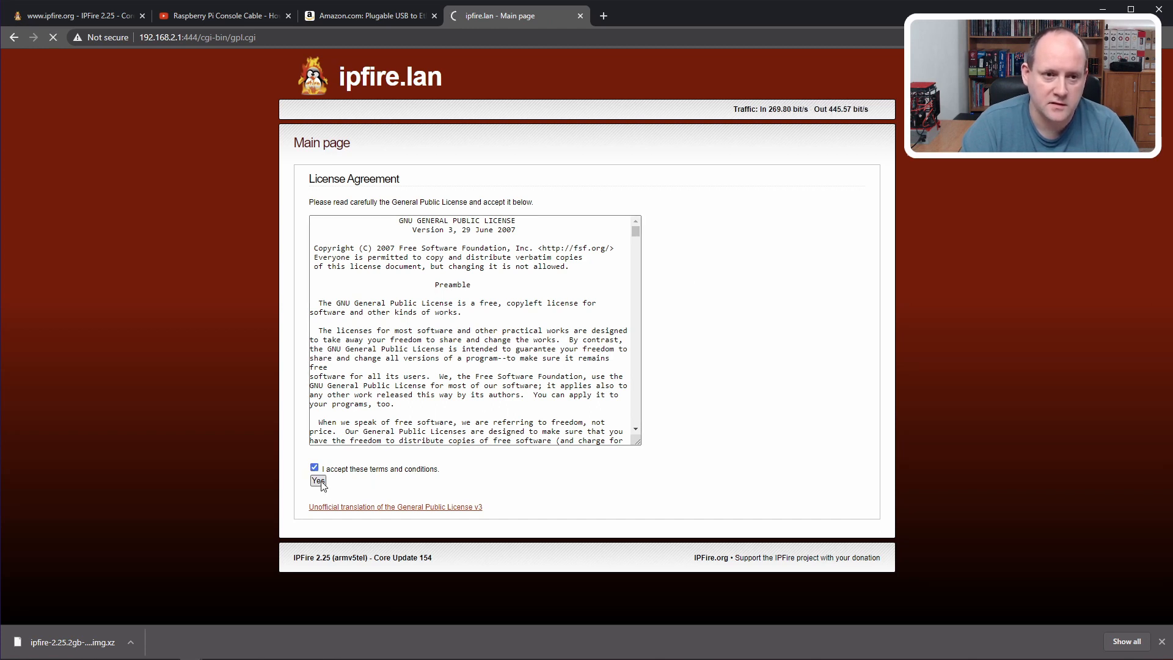
click(318, 480)
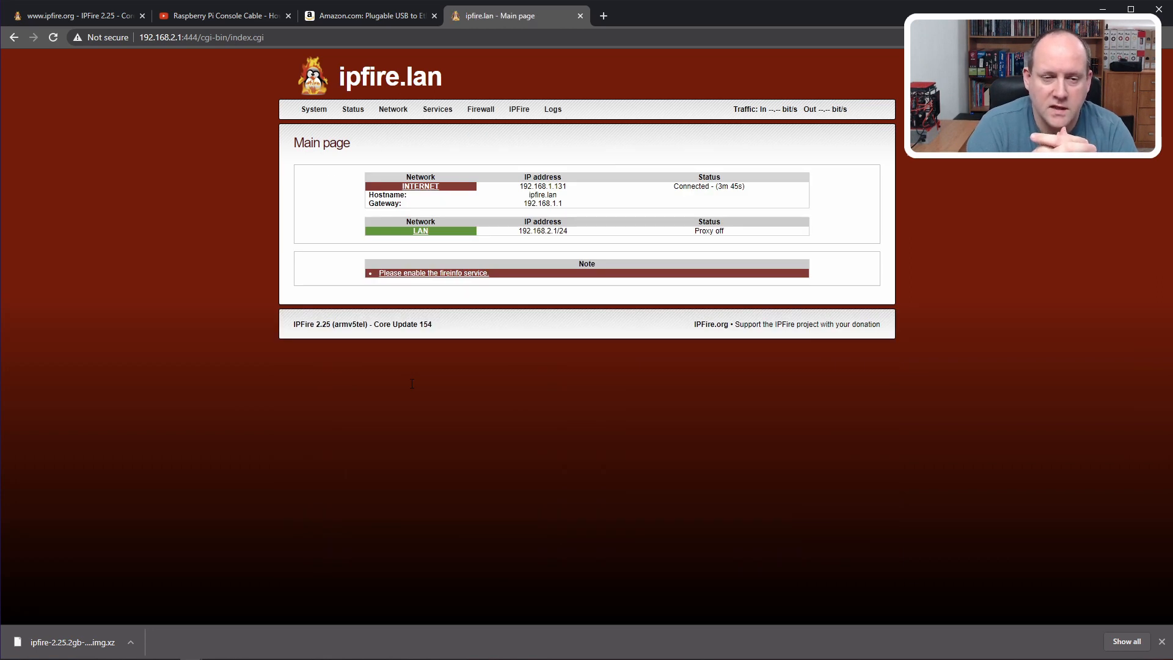